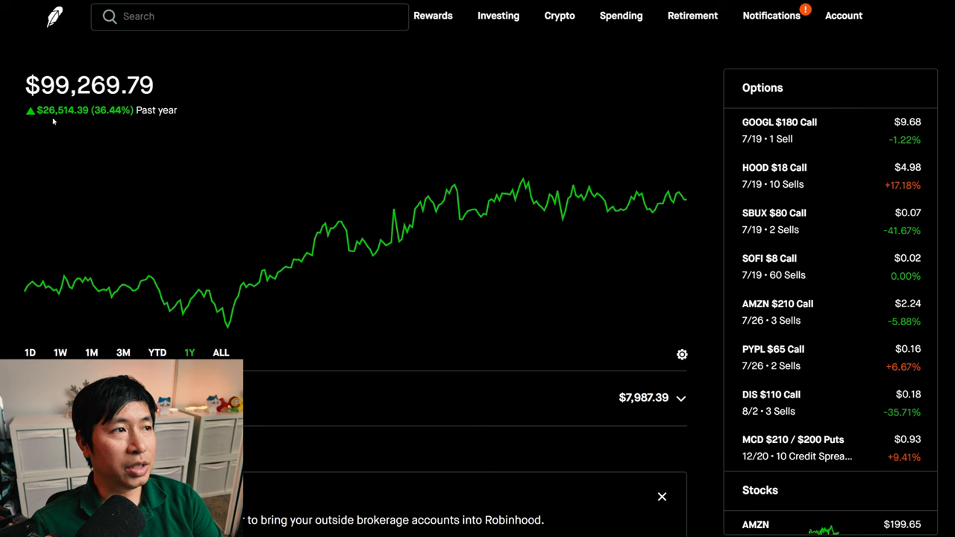
mouse_move(82, 122)
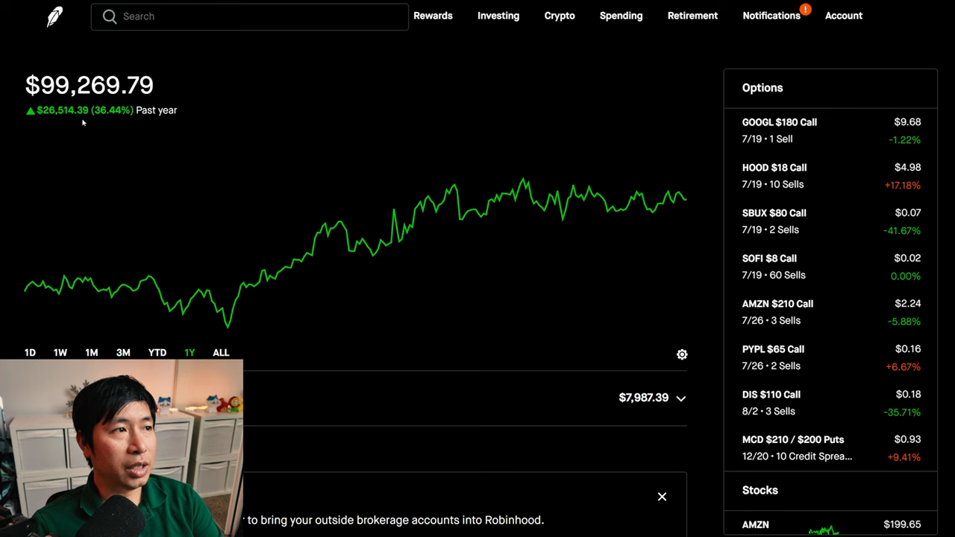
Switch the portfolio chart from YTD to the 1D range to show today's performance
left_click(157, 352)
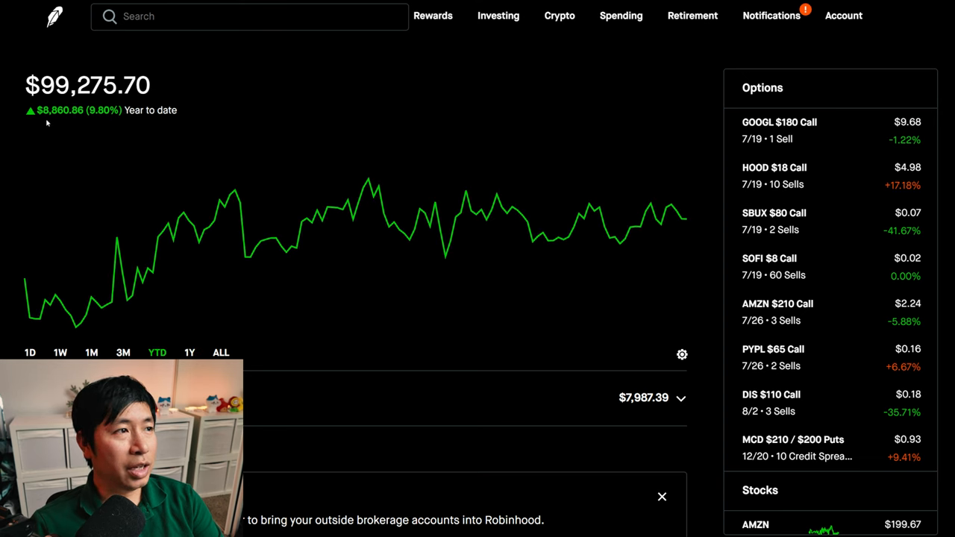
mouse_move(68, 123)
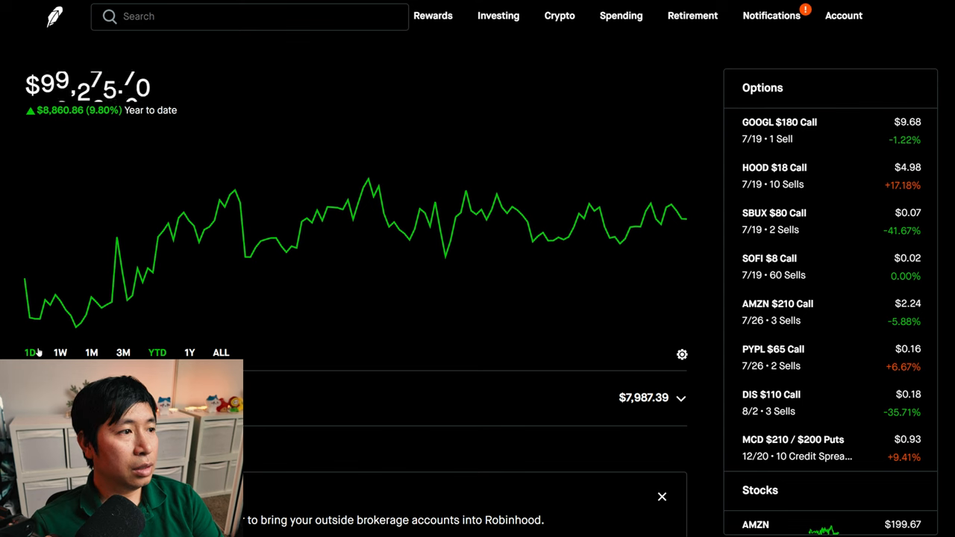
left_click(30, 353)
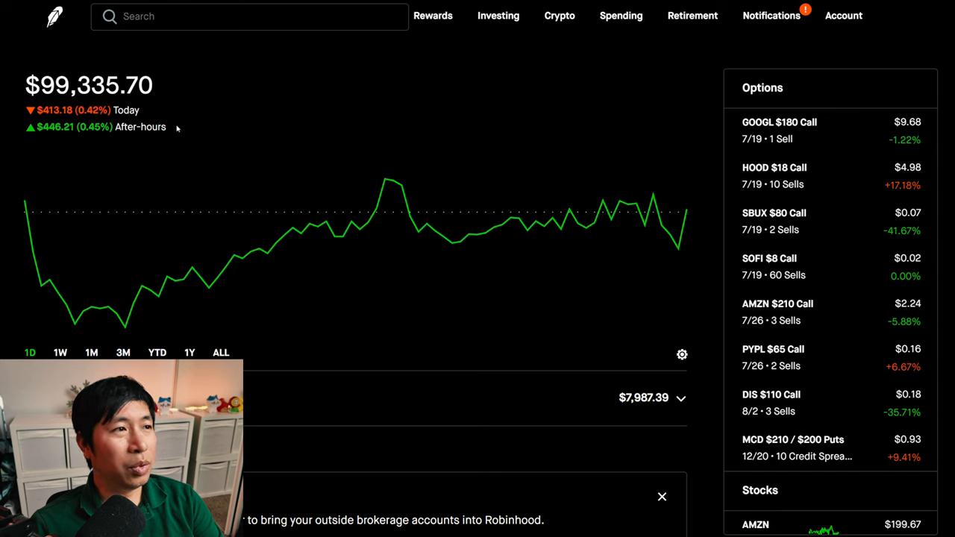
mouse_move(699, 103)
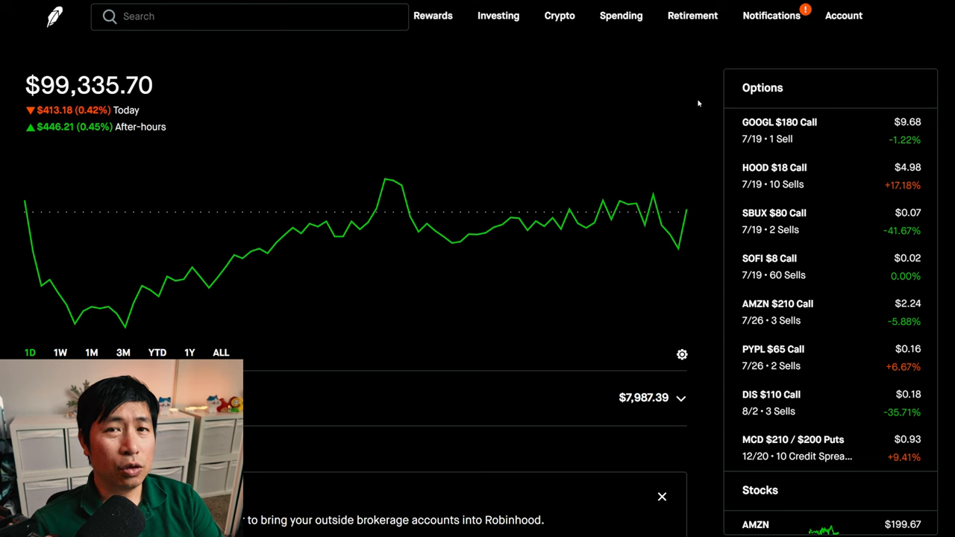
mouse_move(779, 139)
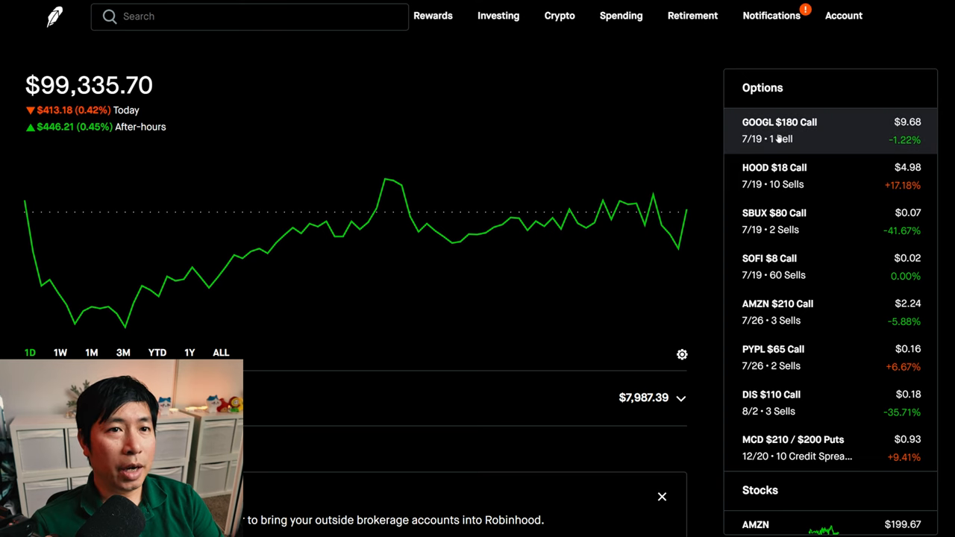
left_click(779, 131)
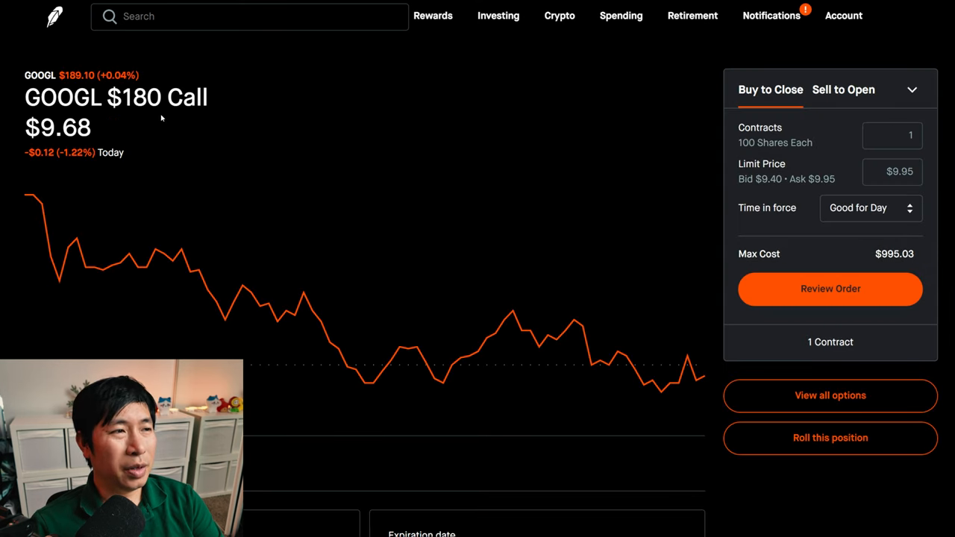
scroll("down", 3)
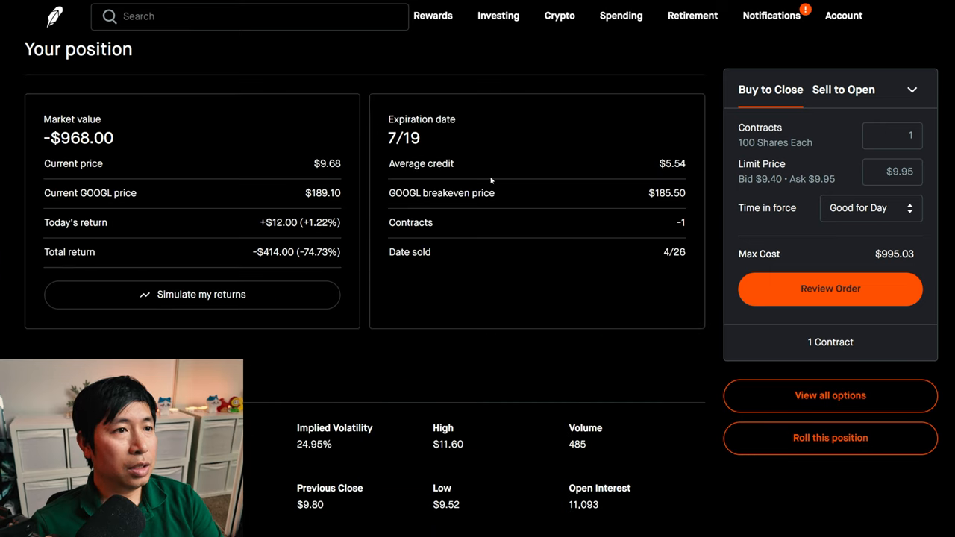
mouse_move(136, 275)
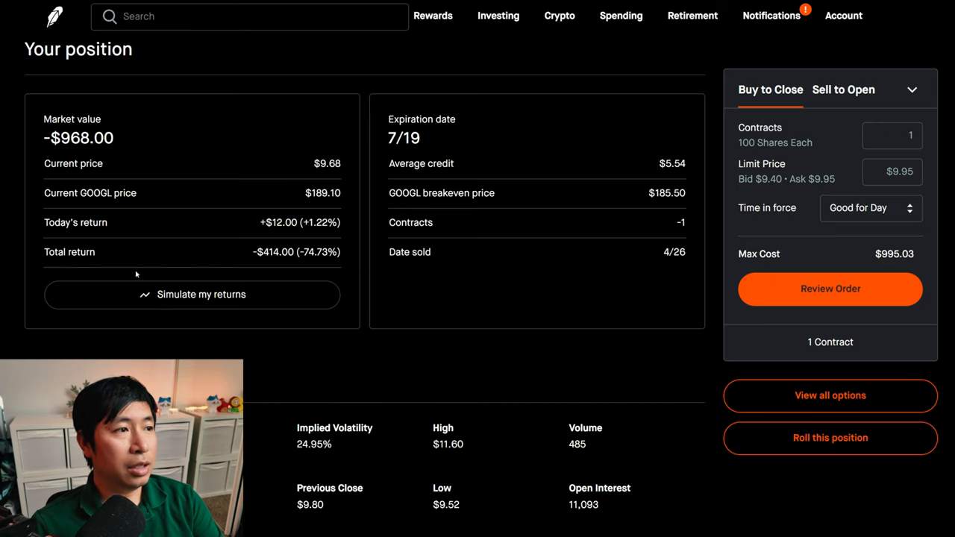
mouse_move(273, 265)
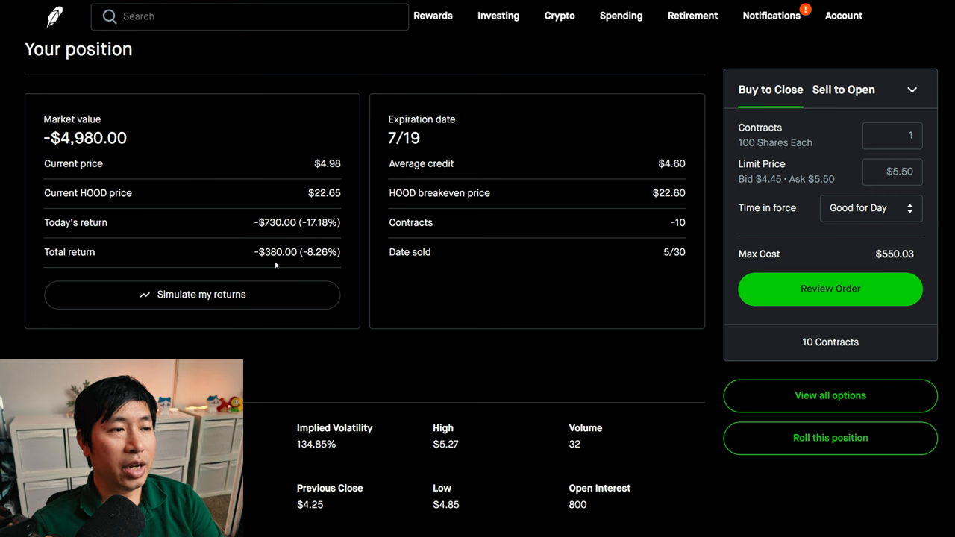
mouse_move(54, 17)
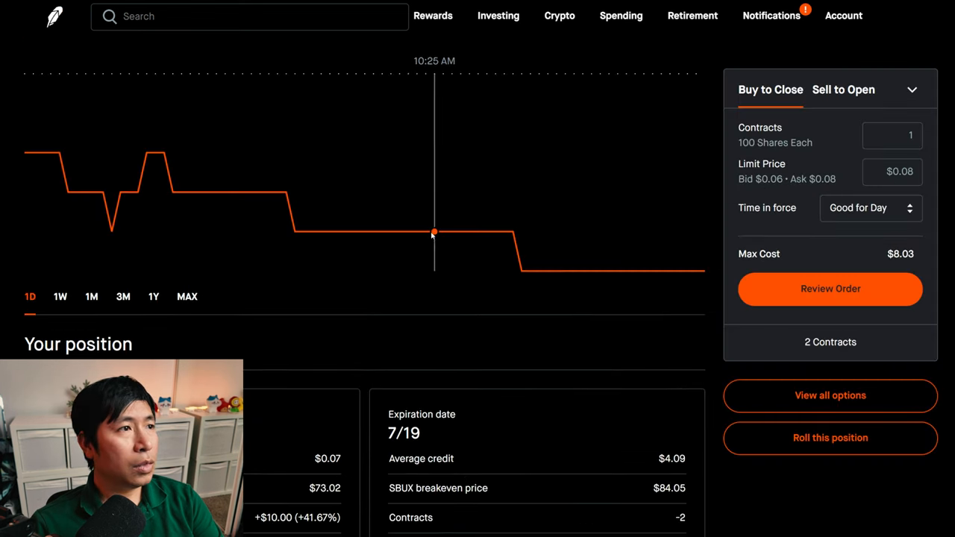
scroll("down", 3)
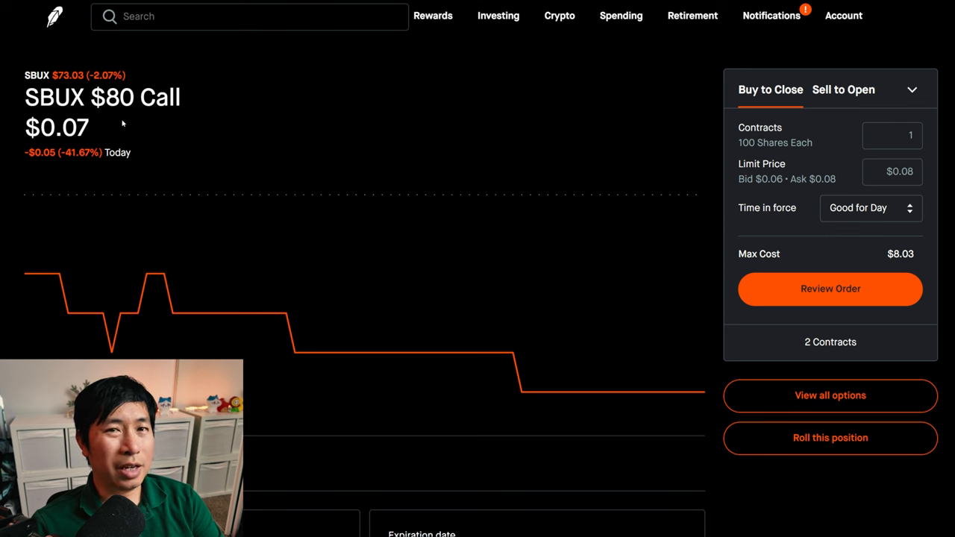
scroll("down", 3)
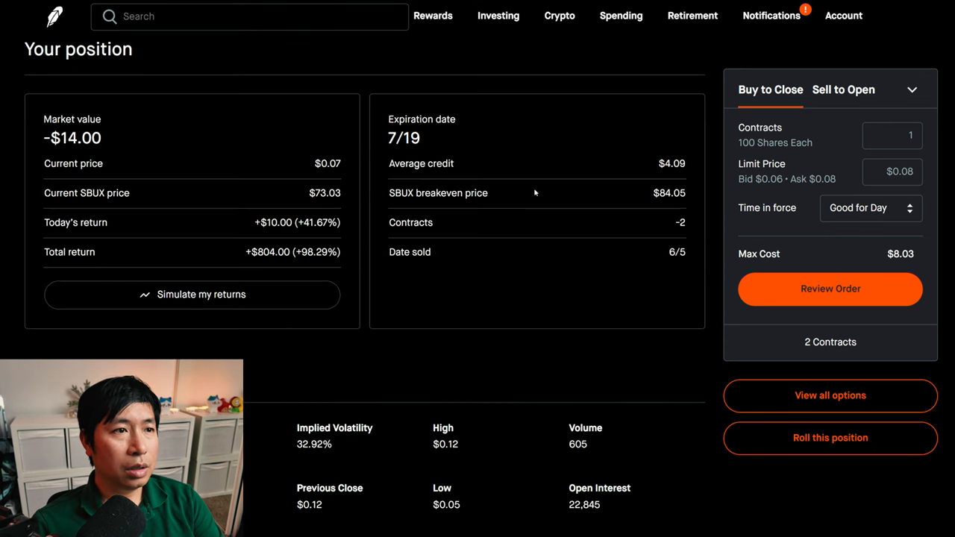
scroll("down", 3)
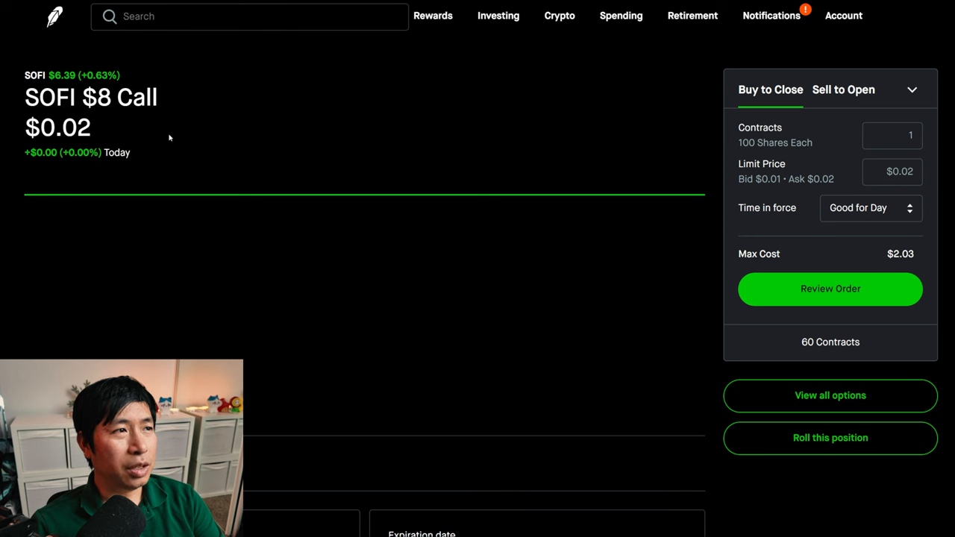
mouse_move(170, 131)
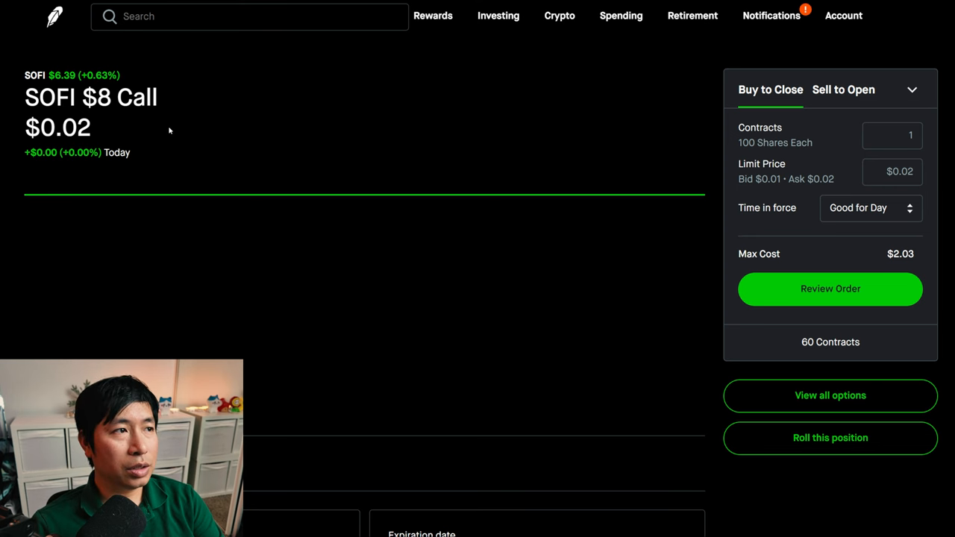
scroll("down", 3)
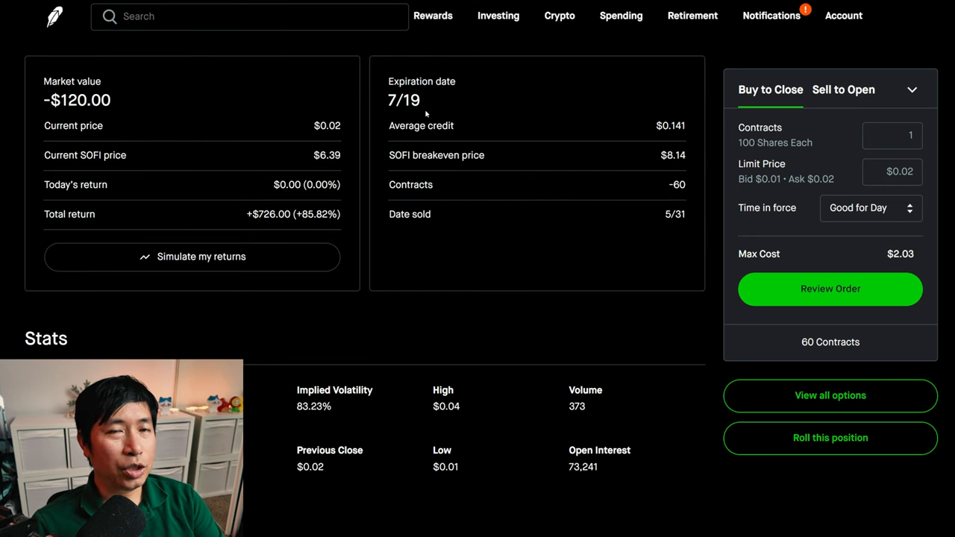
mouse_move(109, 214)
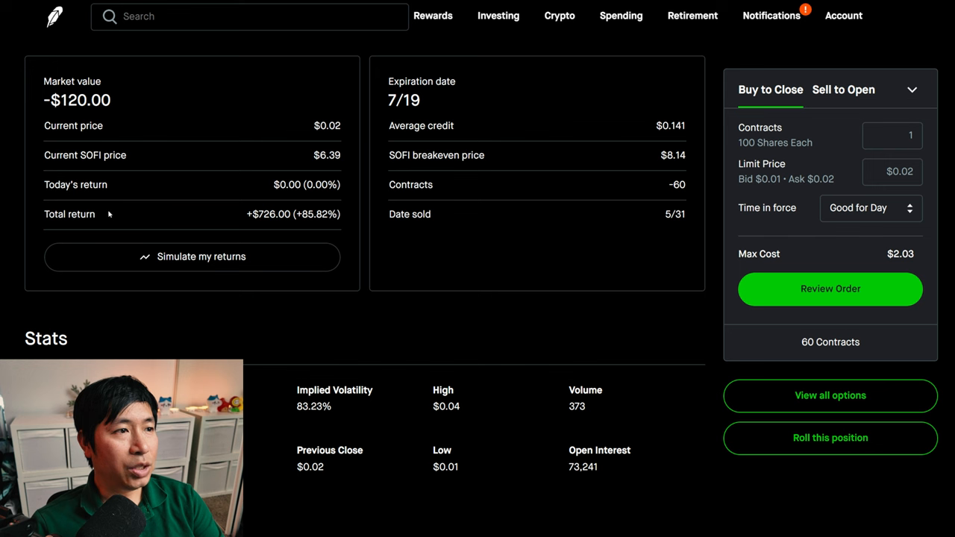
mouse_move(275, 226)
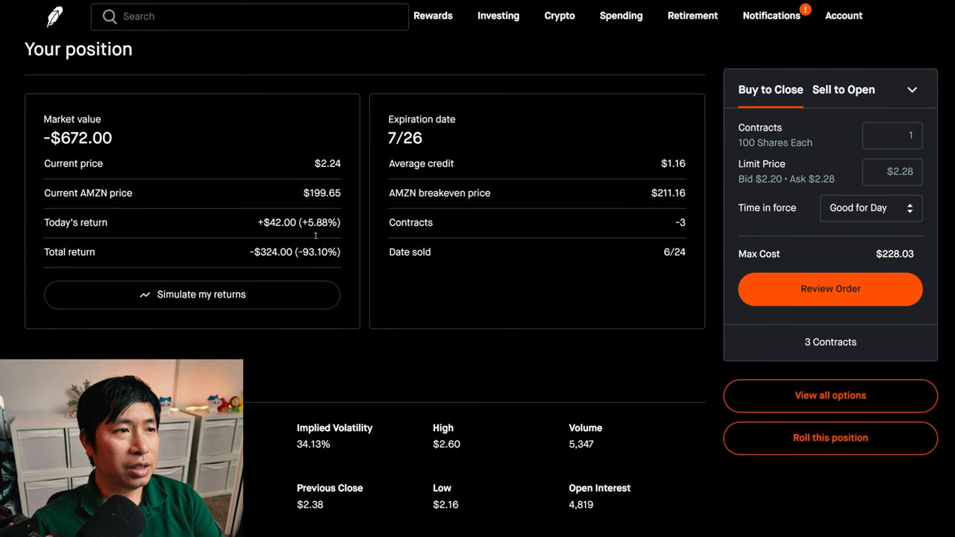
mouse_move(267, 264)
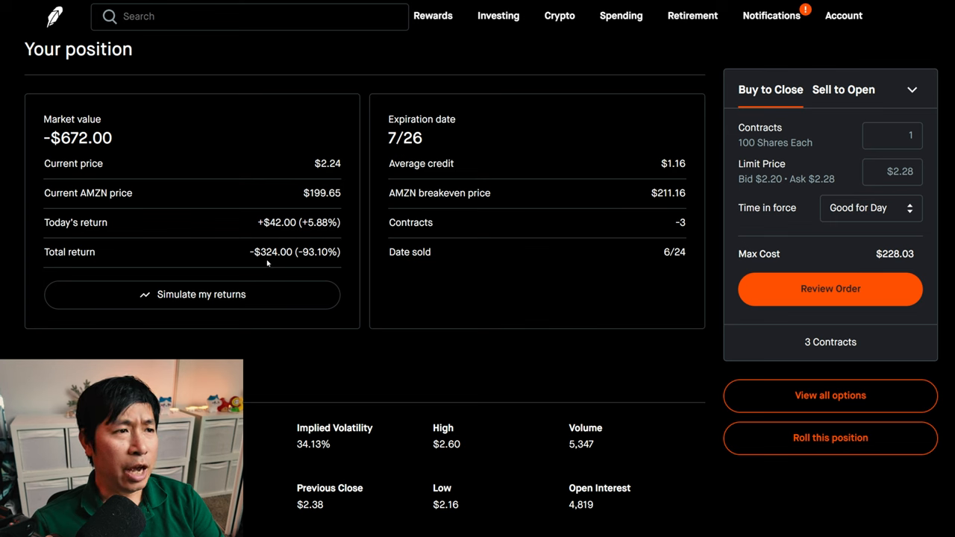
mouse_move(139, 147)
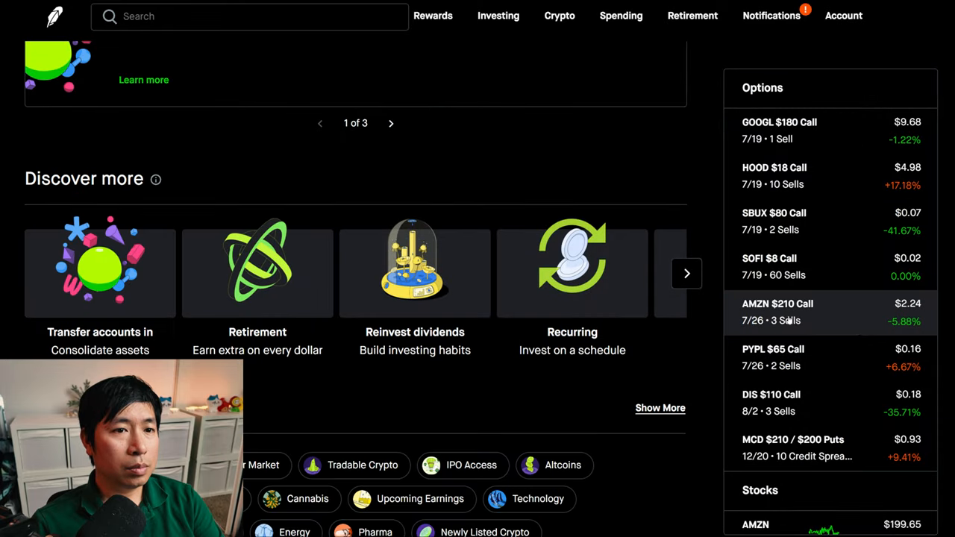
Open option position details and scroll to the MCD $210/$200 puts' 10-contract position section
left_click(773, 348)
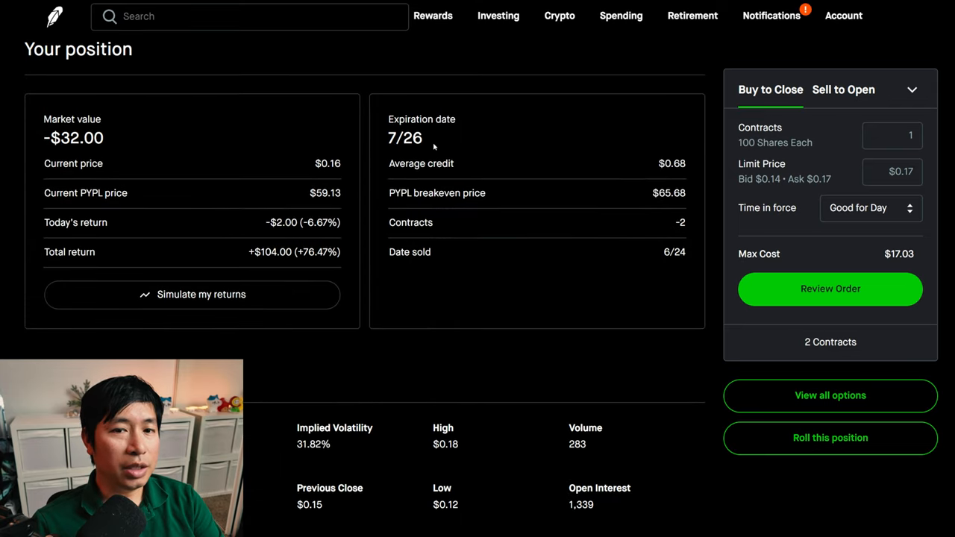
mouse_move(268, 264)
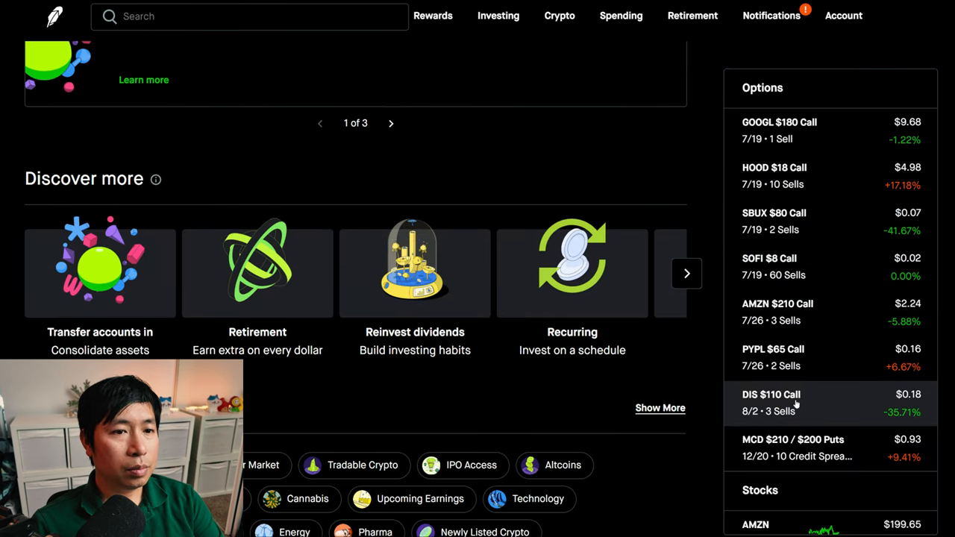
left_click(771, 403)
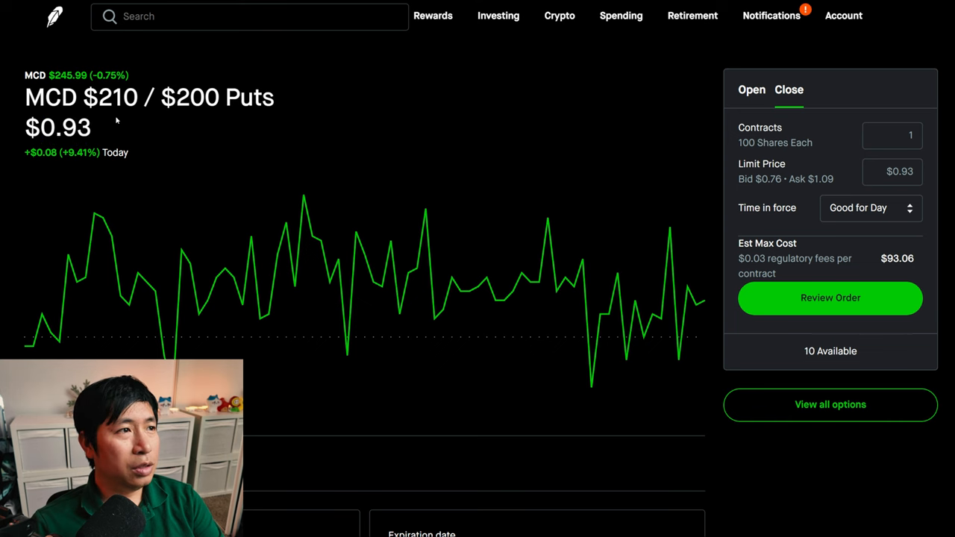
mouse_move(225, 119)
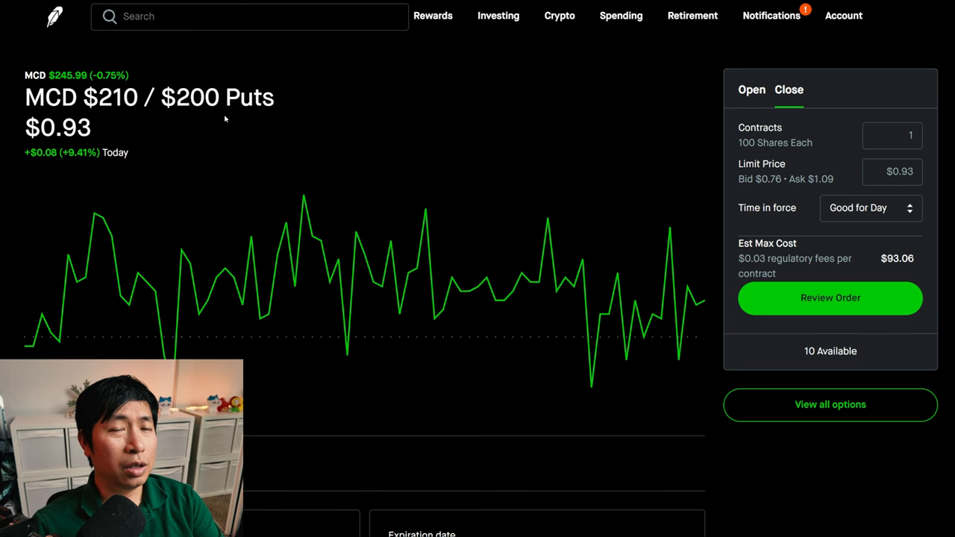
scroll("down", 3)
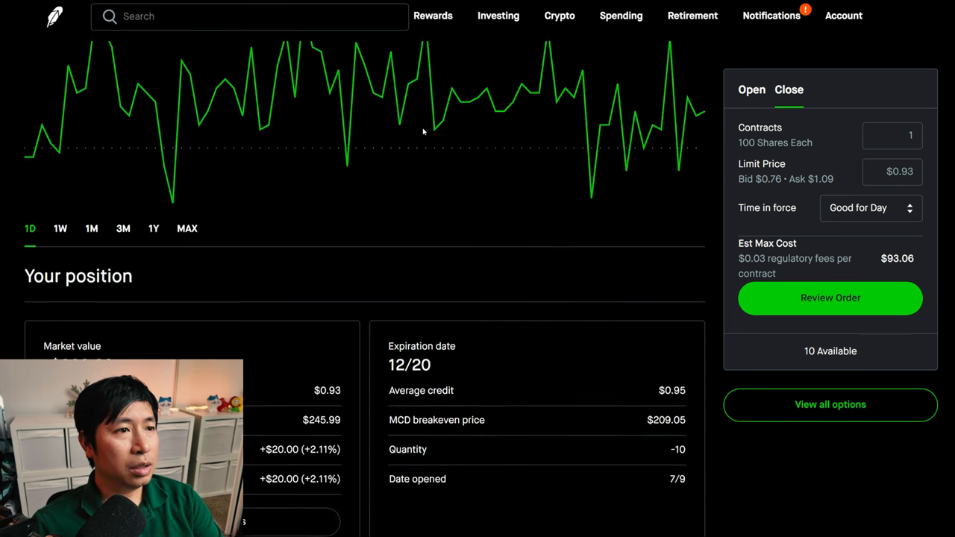
scroll("down", 3)
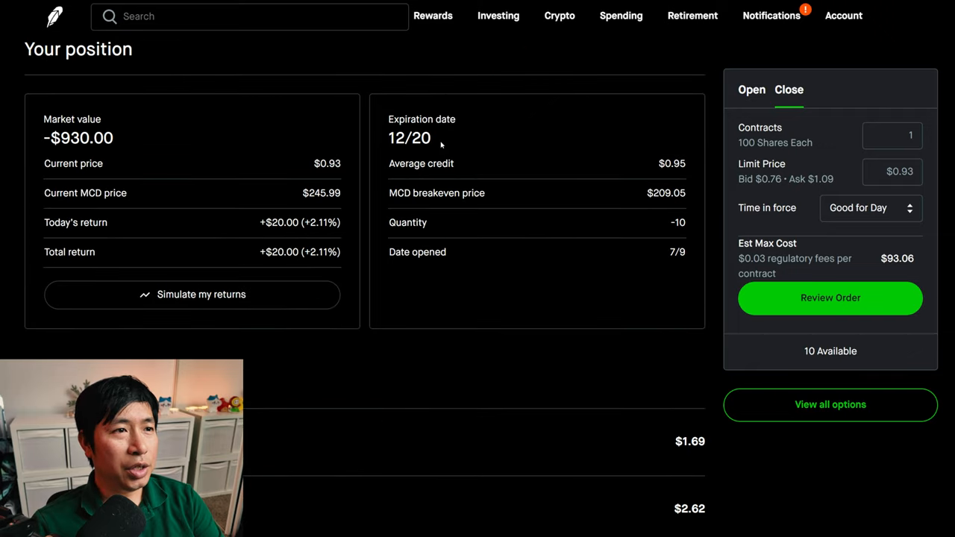
mouse_move(118, 293)
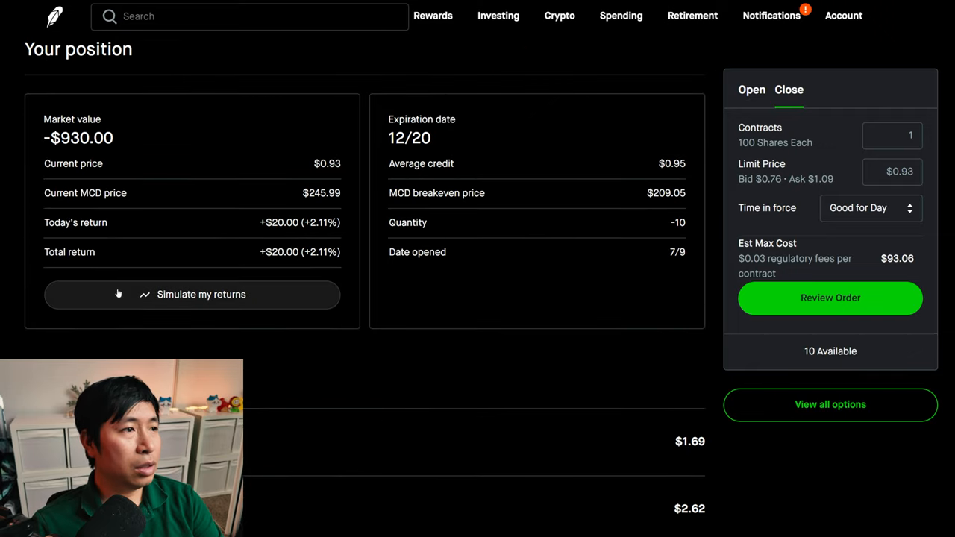
mouse_move(280, 266)
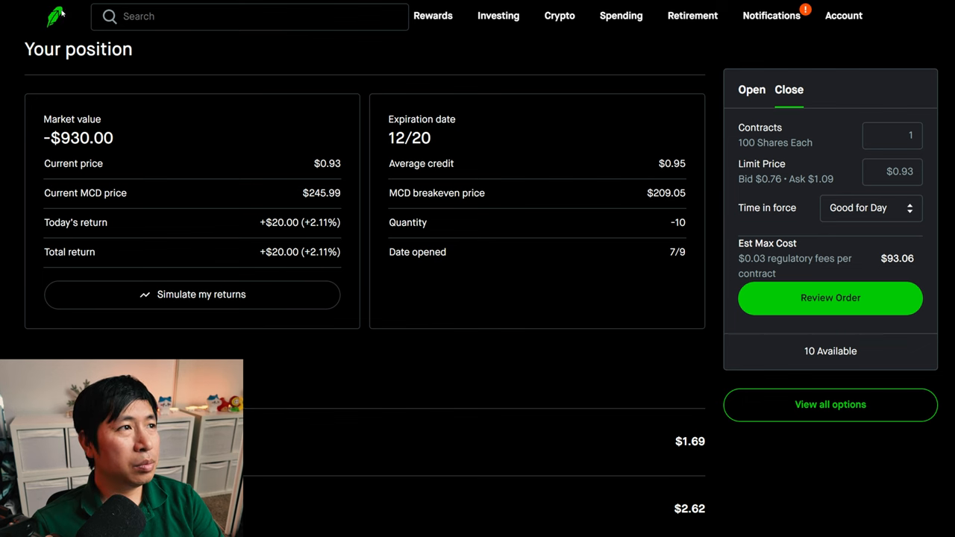
Scroll through the Amazon and SoFi positions, then open and review the Disney holding
scroll("down", 3)
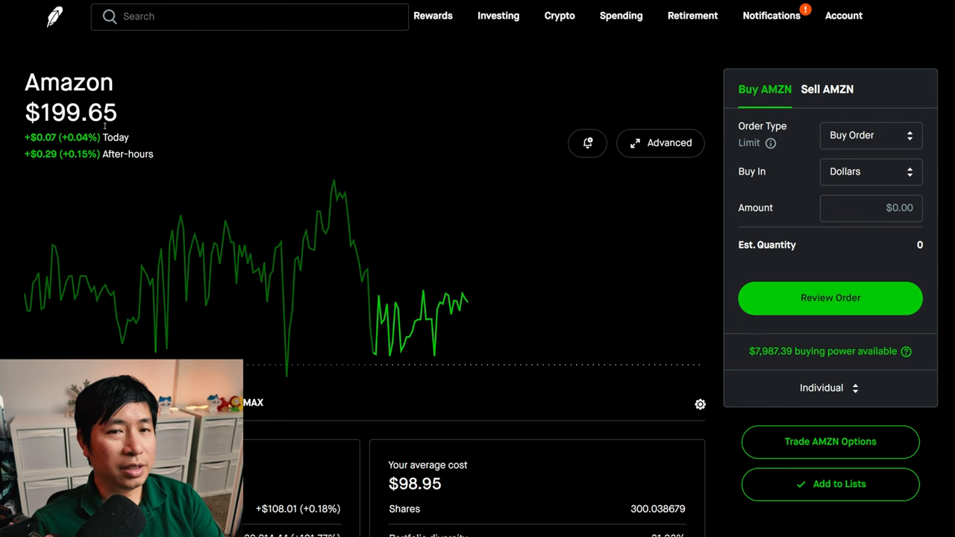
scroll("down", 3)
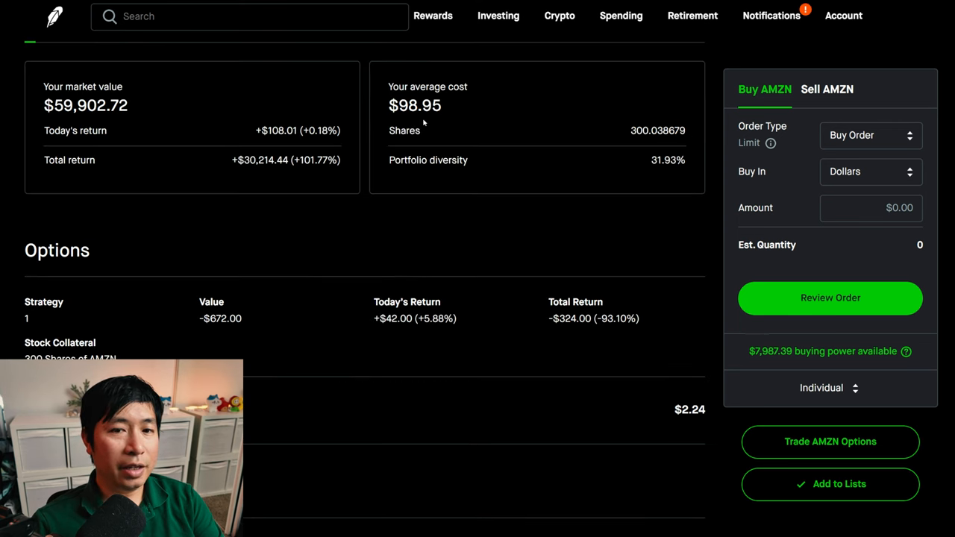
mouse_move(101, 173)
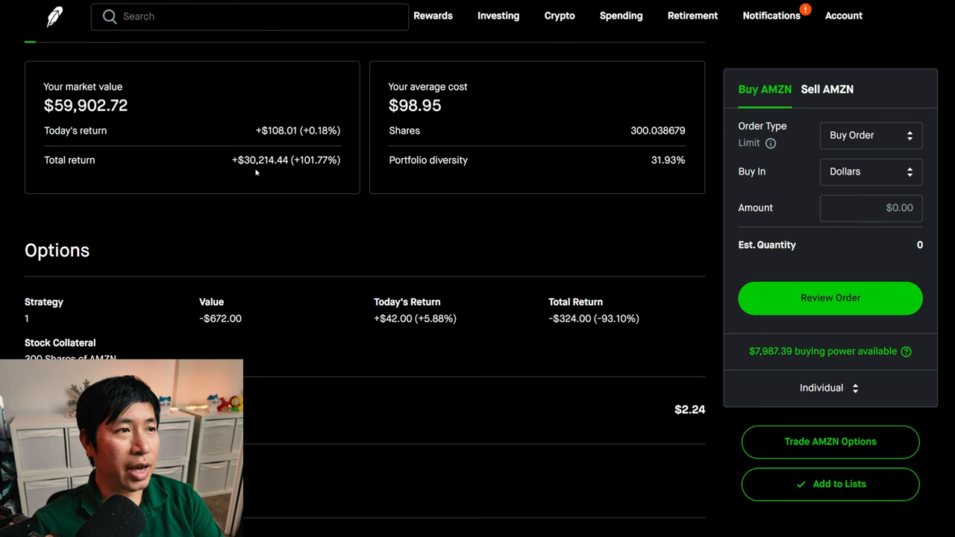
mouse_move(286, 174)
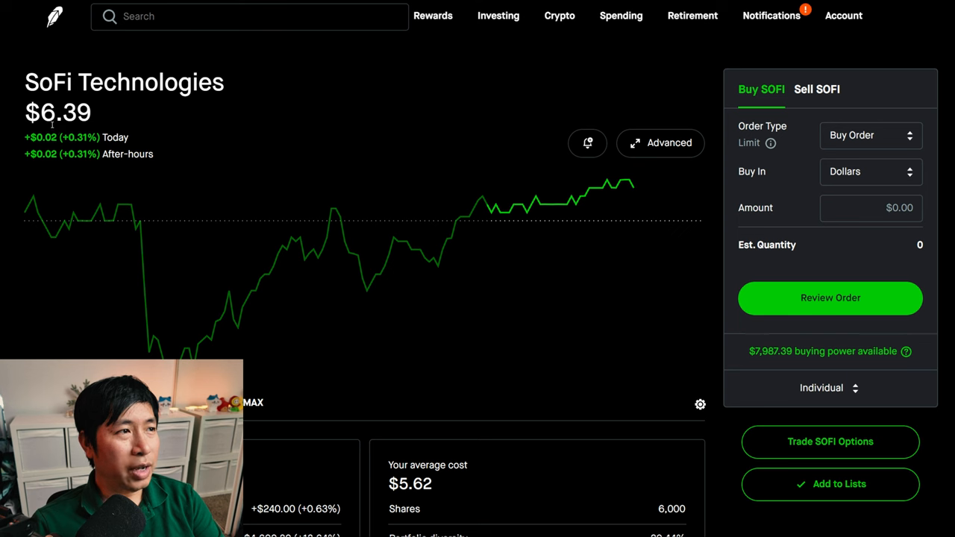
scroll("down", 3)
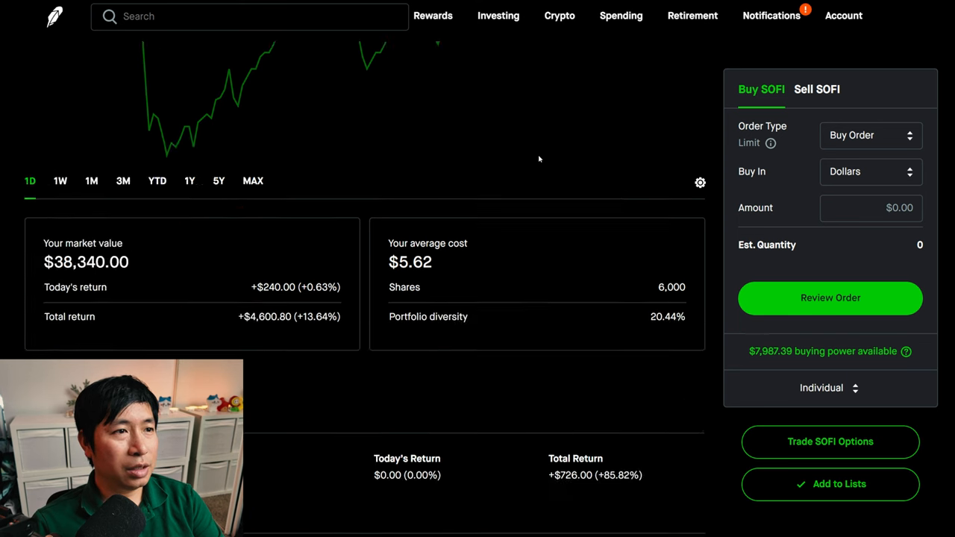
scroll("down", 3)
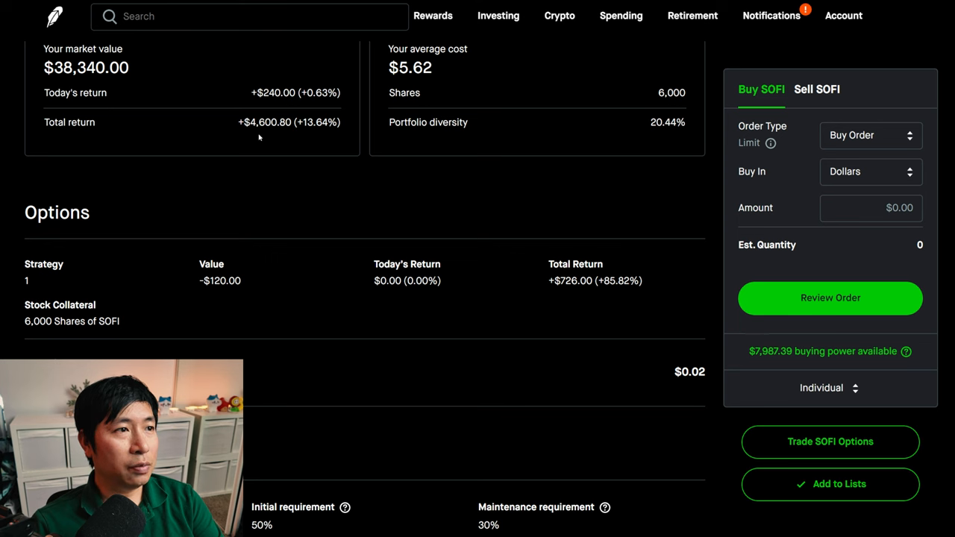
mouse_move(290, 138)
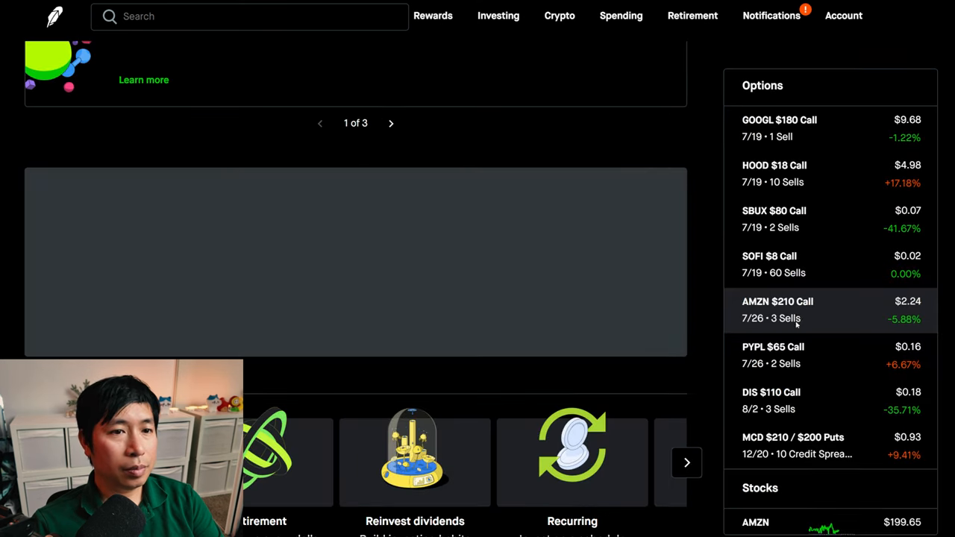
left_click(778, 310)
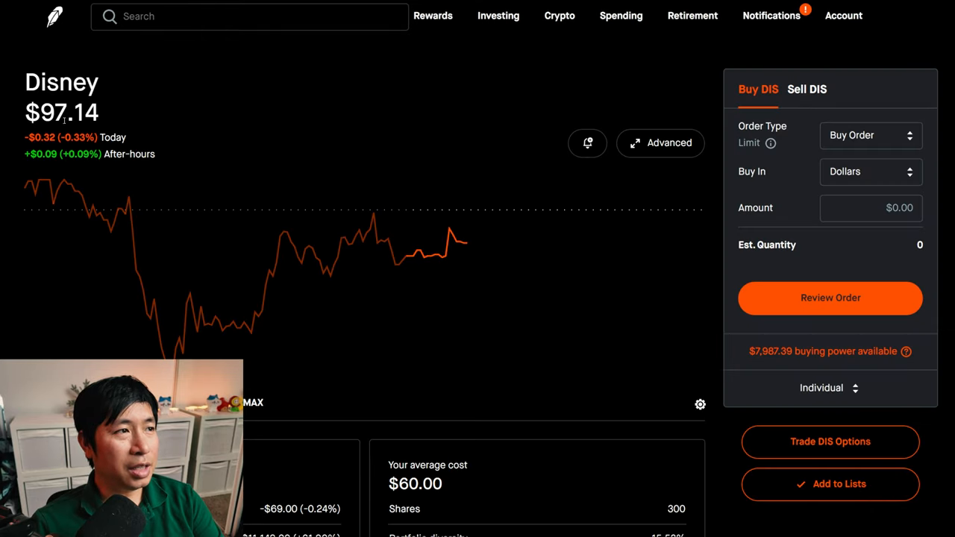
scroll("down", 3)
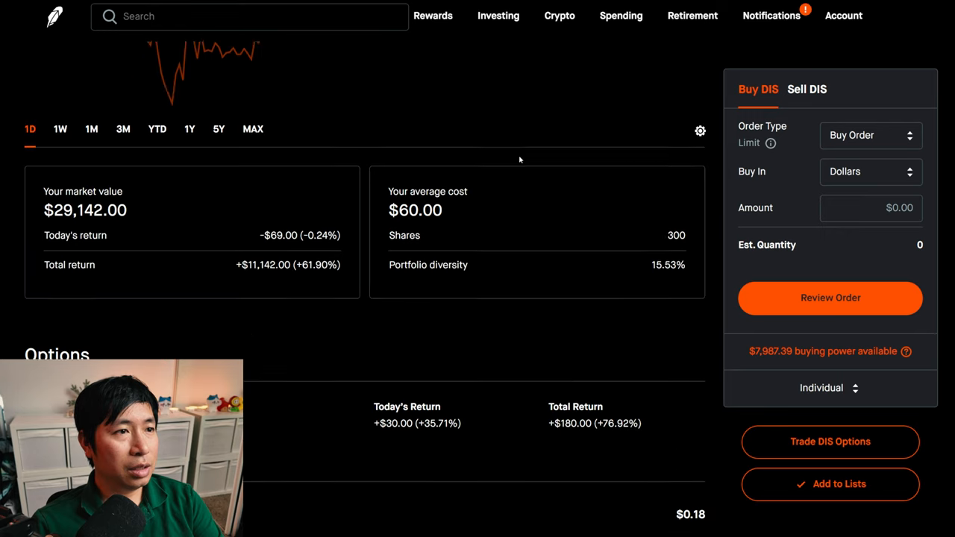
scroll("down", 3)
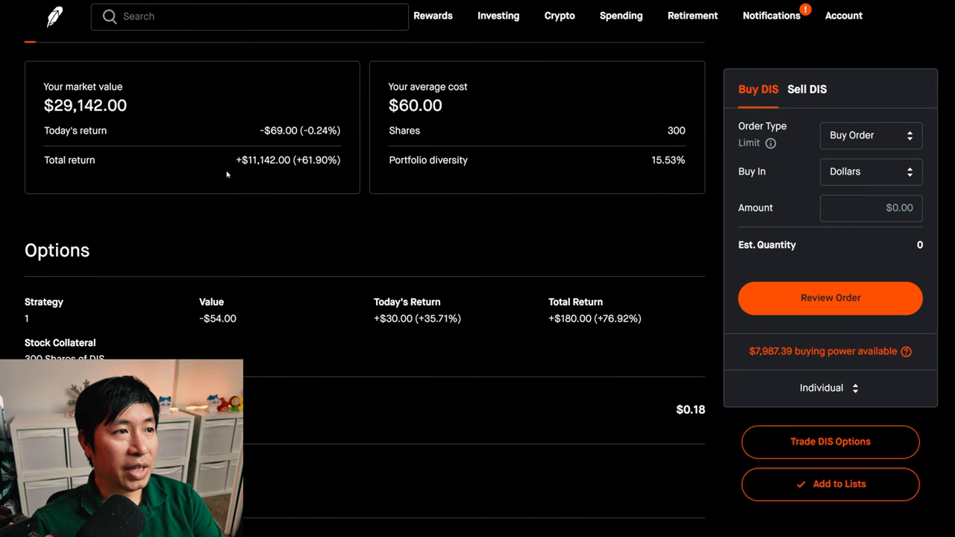
mouse_move(267, 177)
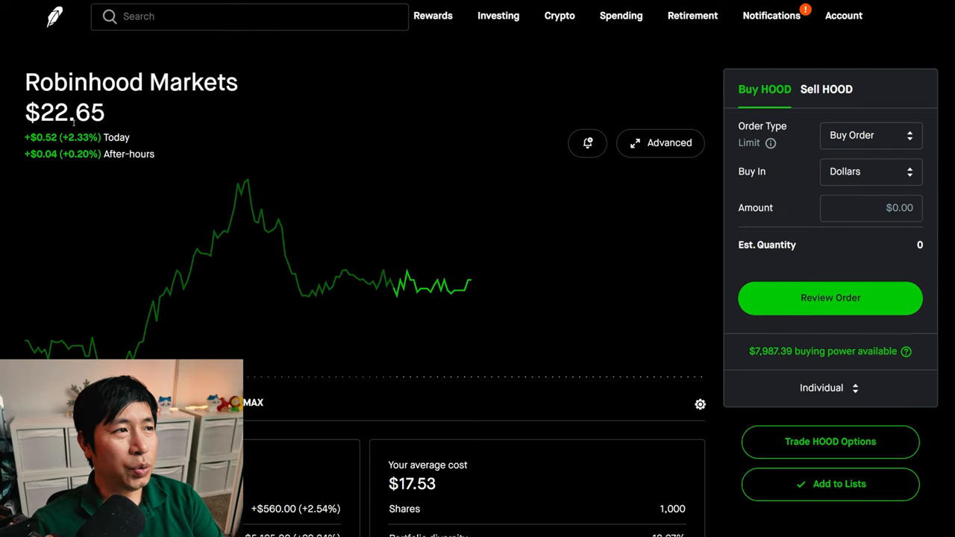
Scroll through the Robinhood Markets, Alphabet, PayPal and Starbucks position sections
scroll("down", 3)
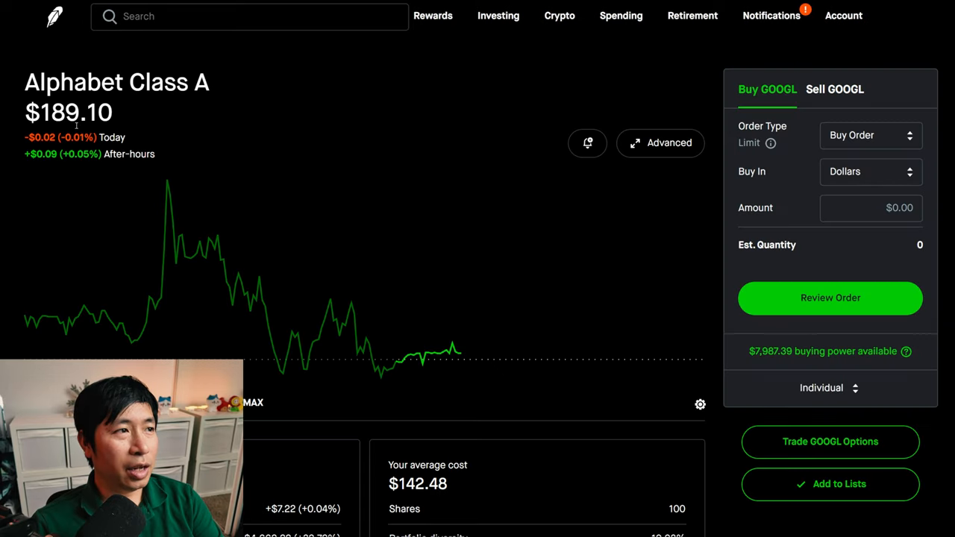
scroll("down", 3)
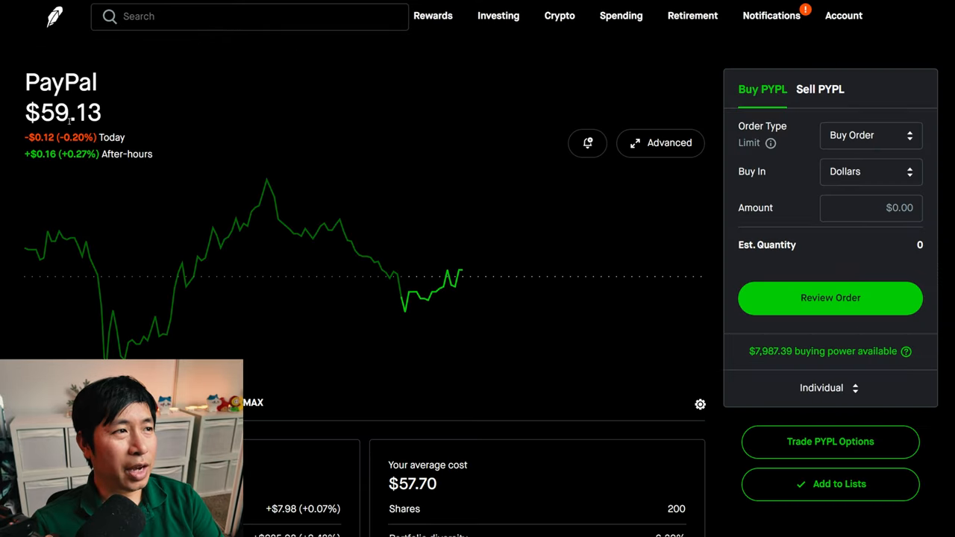
scroll("down", 3)
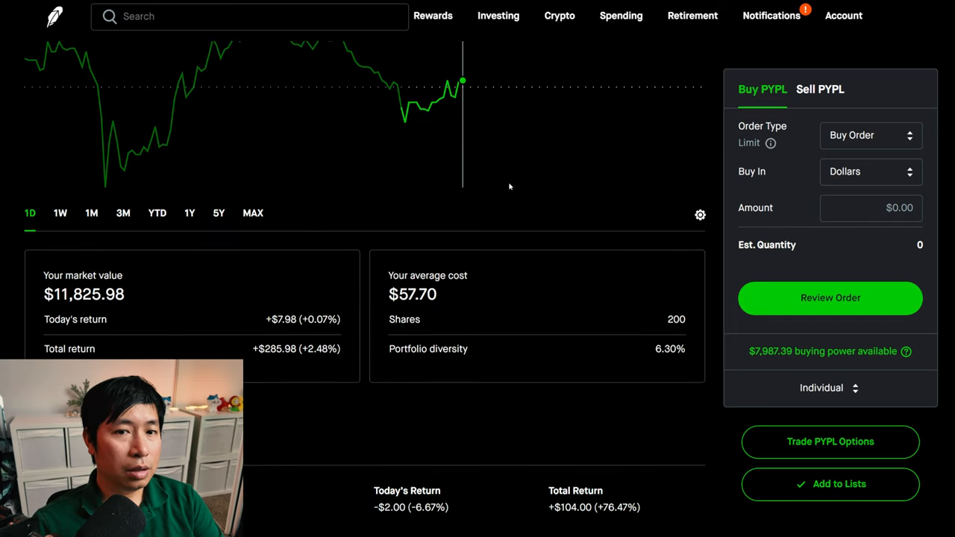
scroll("down", 3)
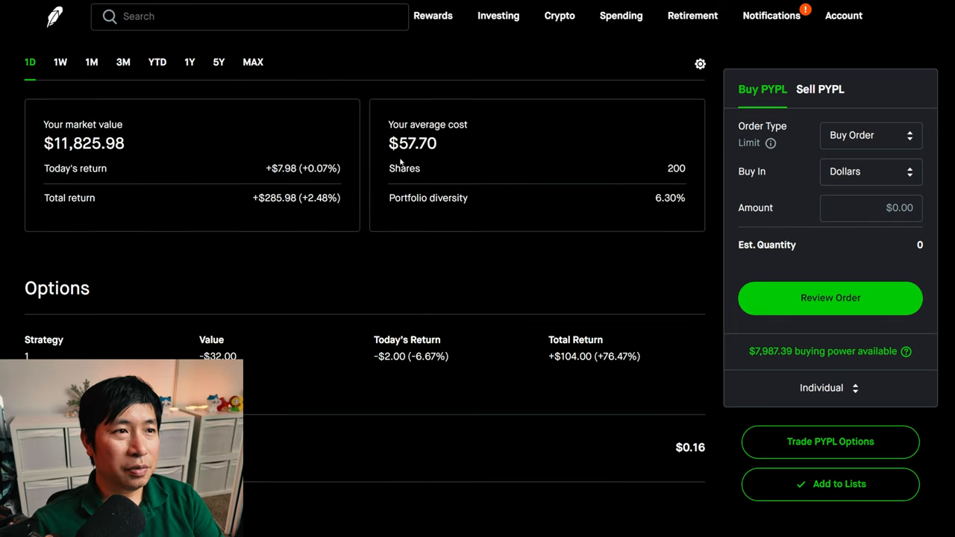
mouse_move(125, 195)
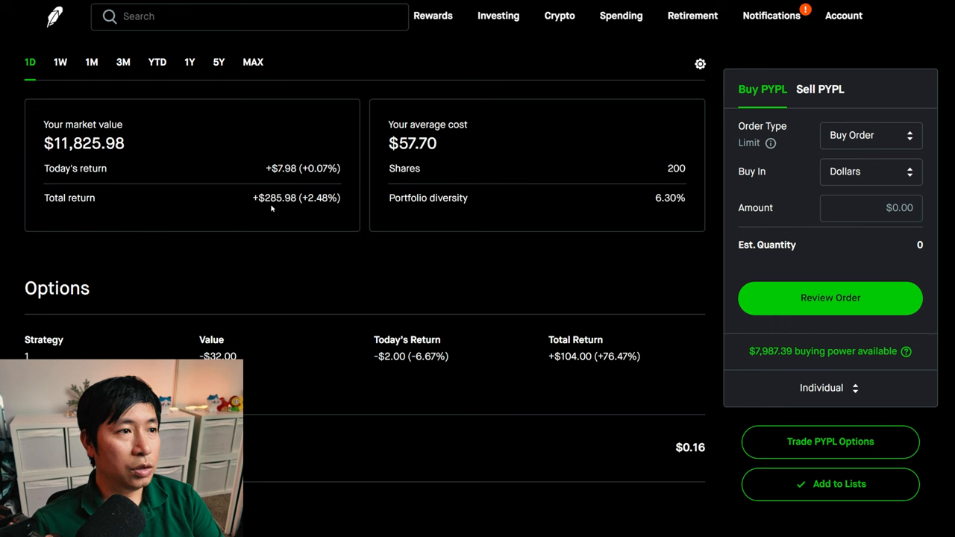
mouse_move(303, 211)
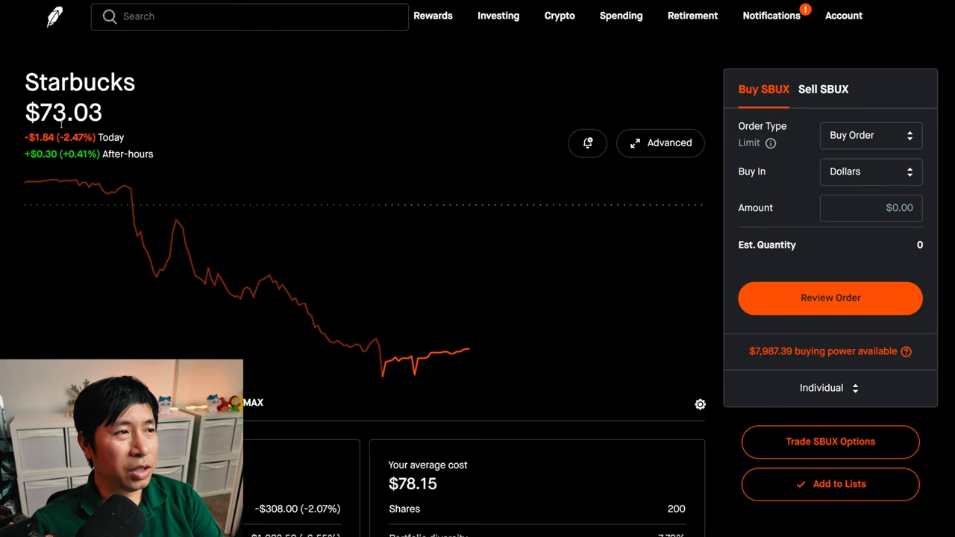
scroll("down", 3)
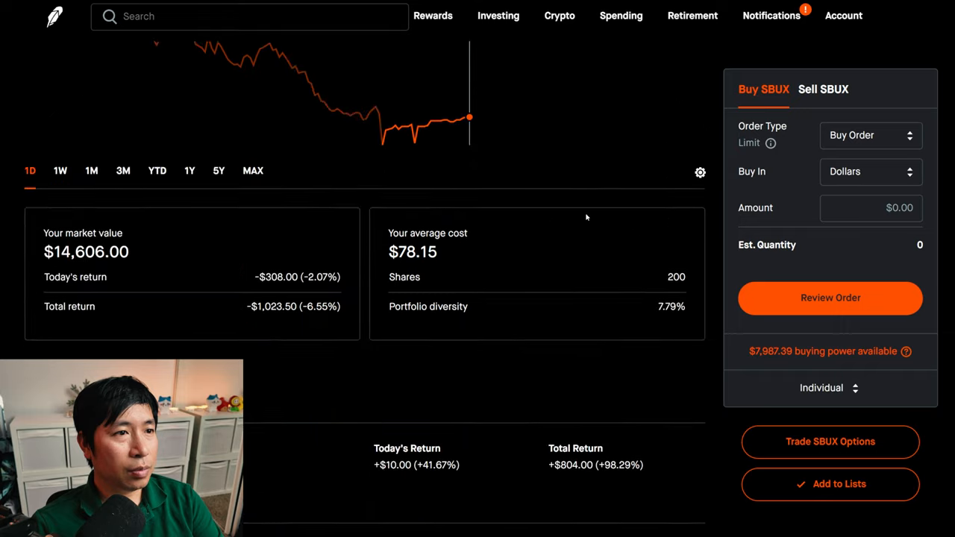
scroll("down", 3)
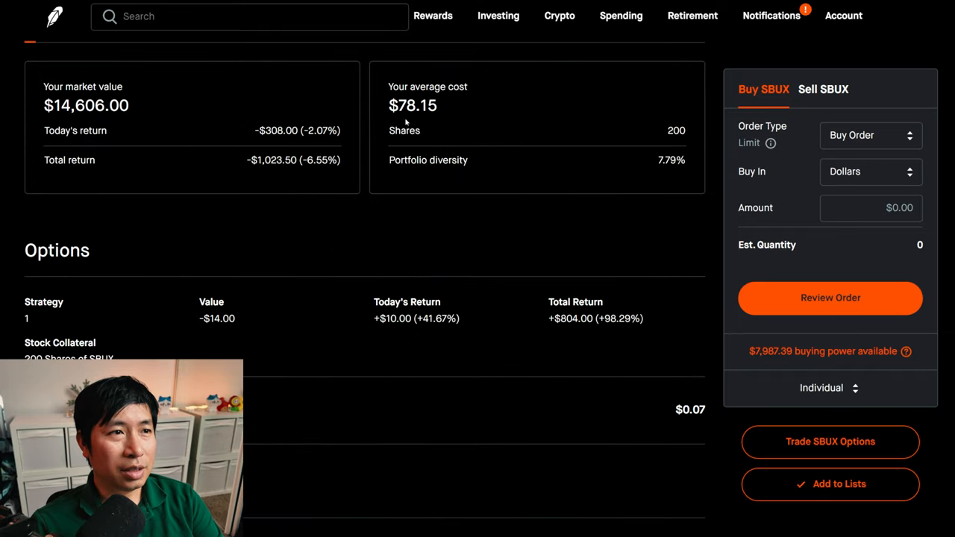
mouse_move(433, 133)
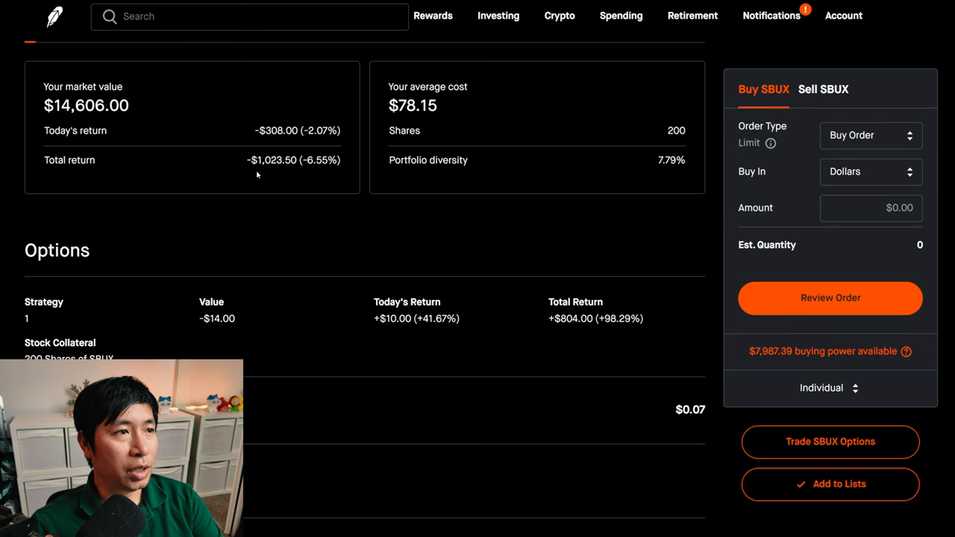
mouse_move(274, 172)
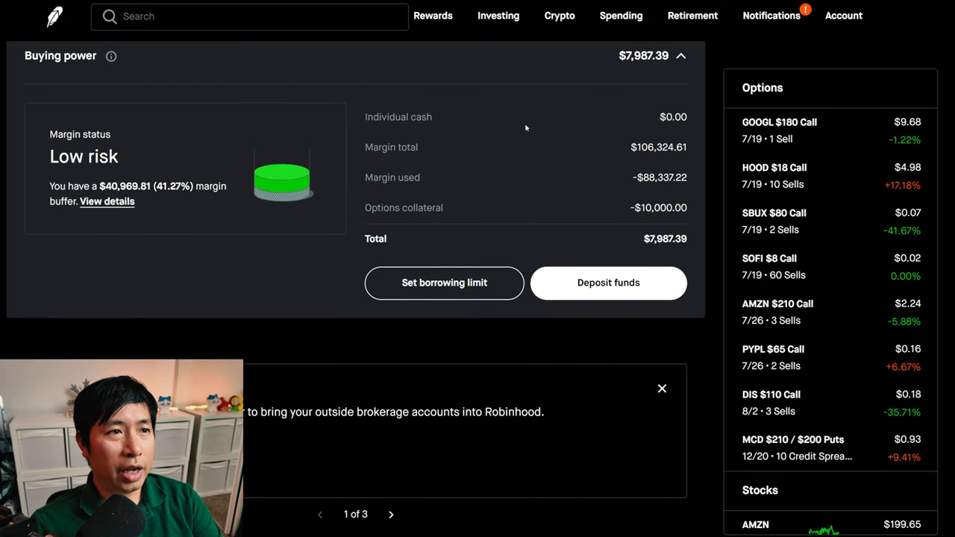
mouse_move(644, 160)
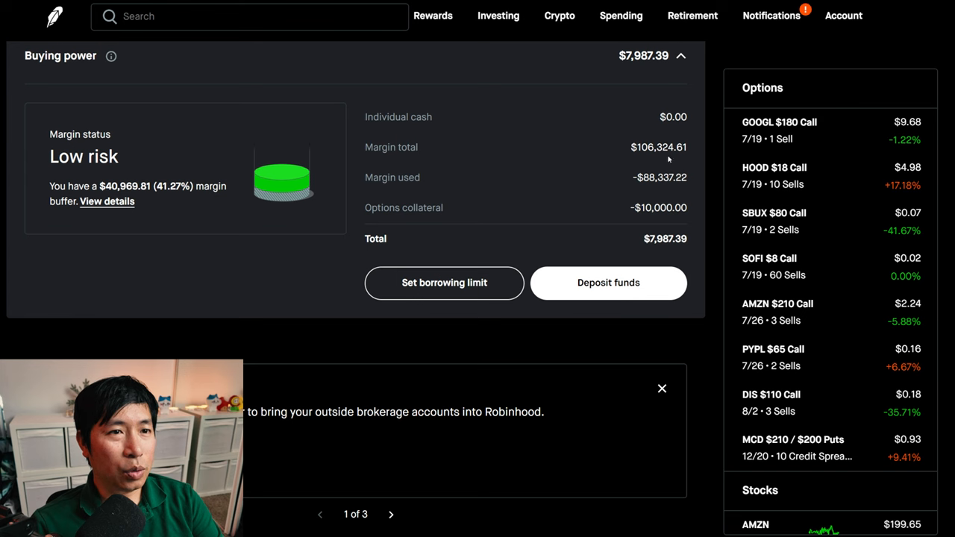
mouse_move(664, 163)
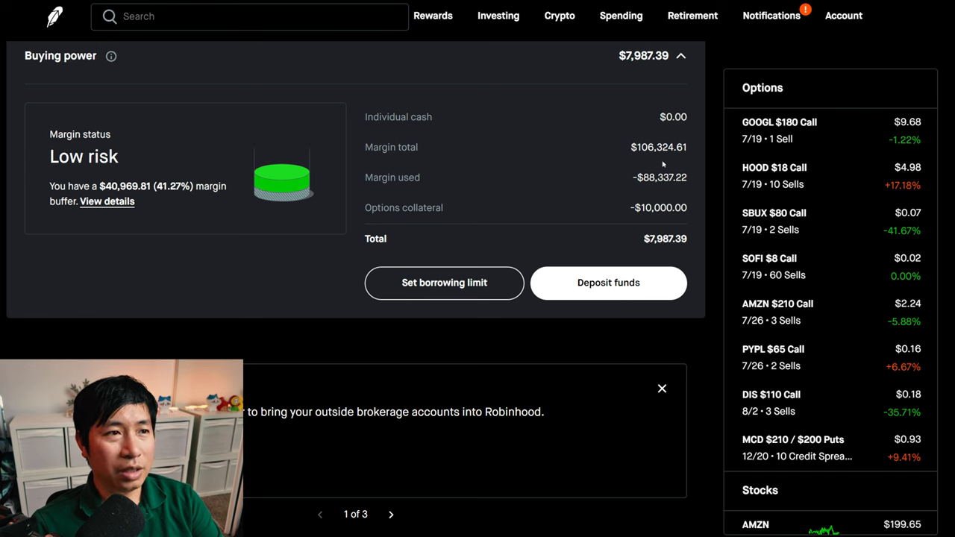
mouse_move(649, 190)
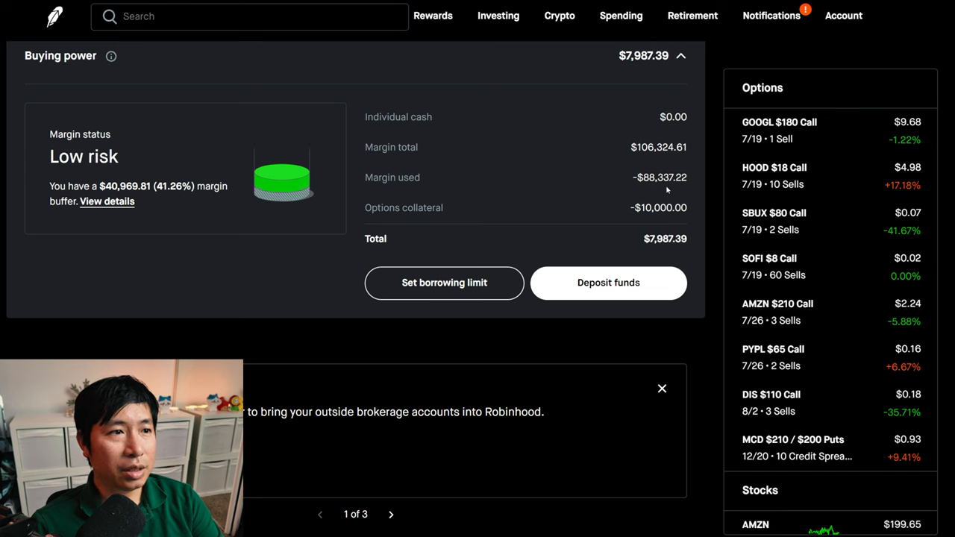
mouse_move(647, 219)
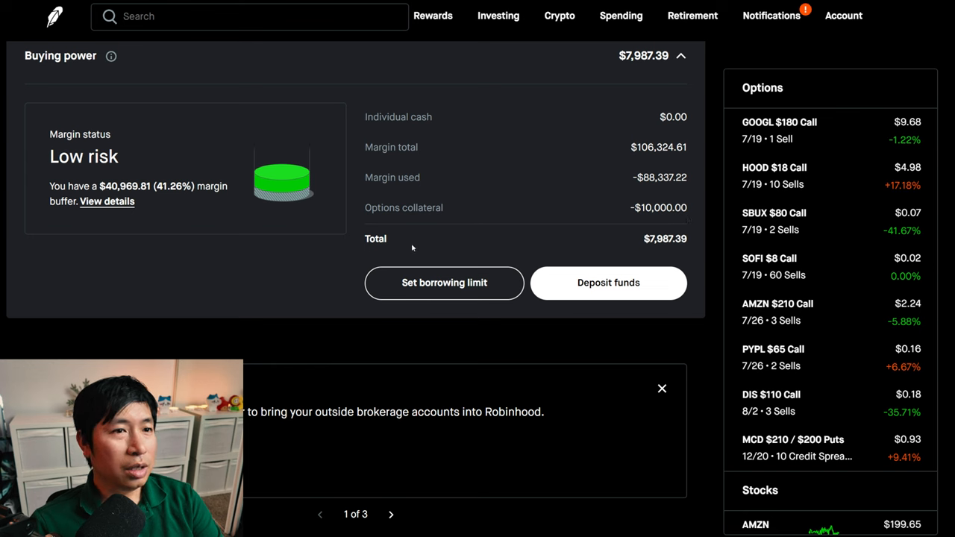
mouse_move(660, 252)
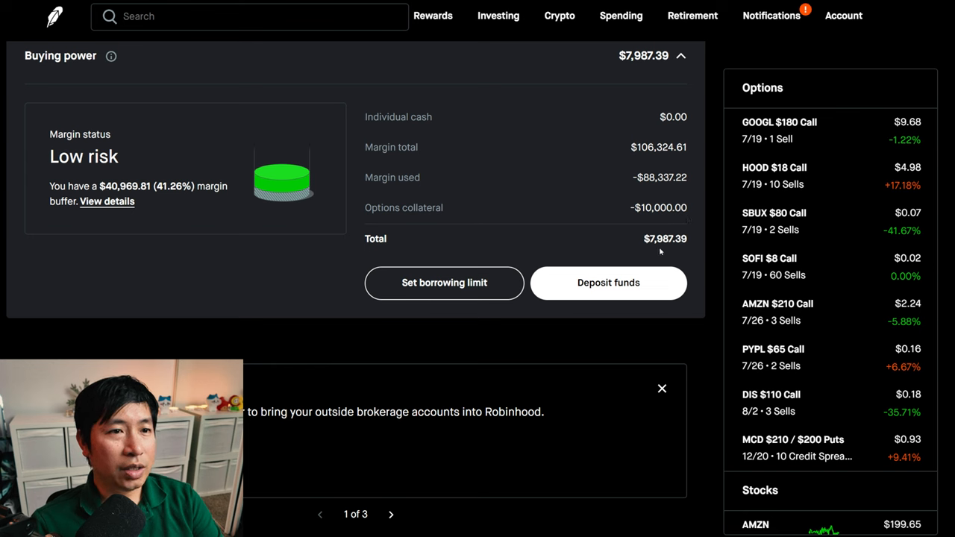
mouse_move(681, 251)
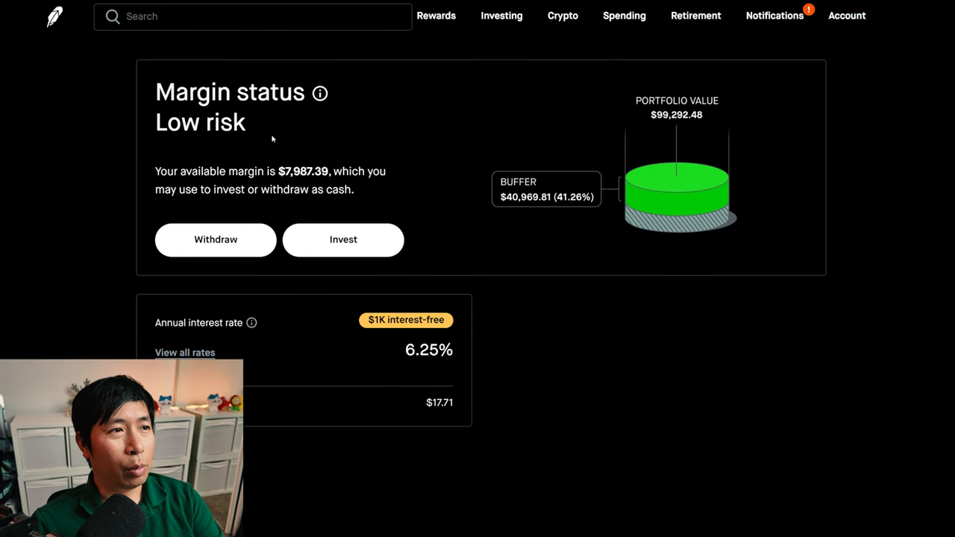
mouse_move(283, 124)
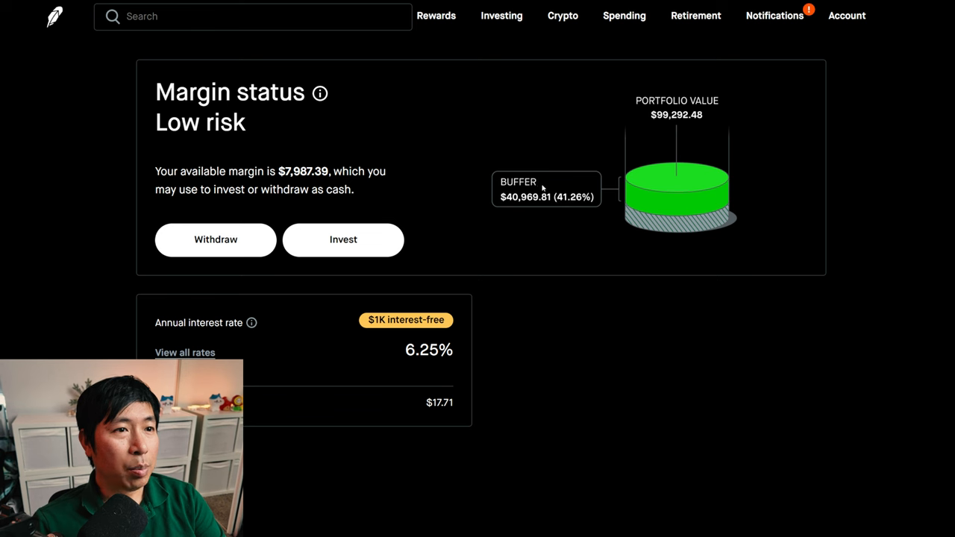
mouse_move(529, 206)
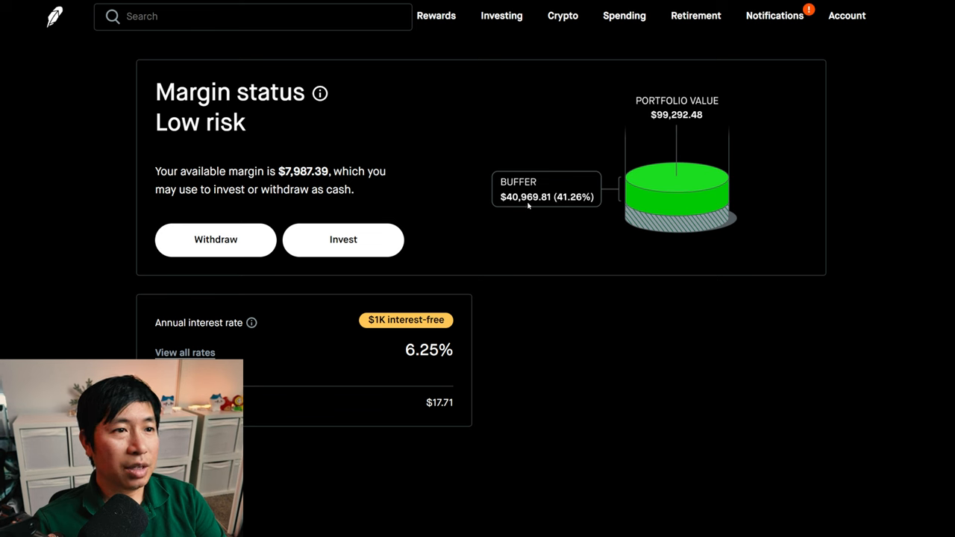
mouse_move(548, 208)
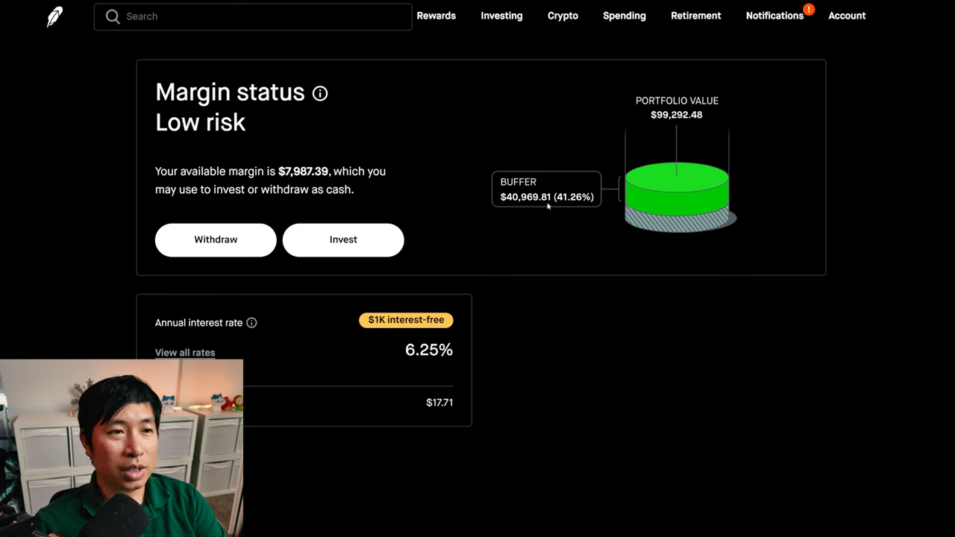
mouse_move(555, 212)
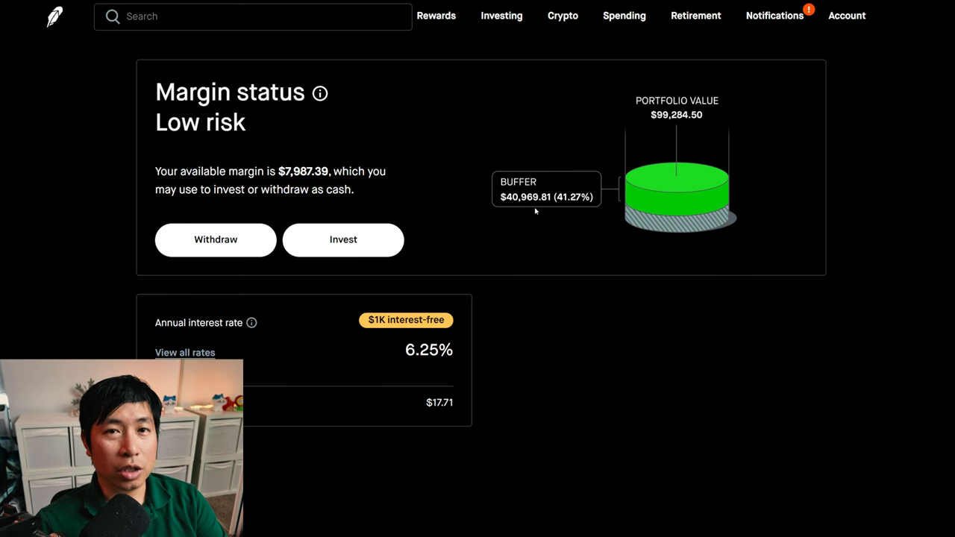
mouse_move(227, 339)
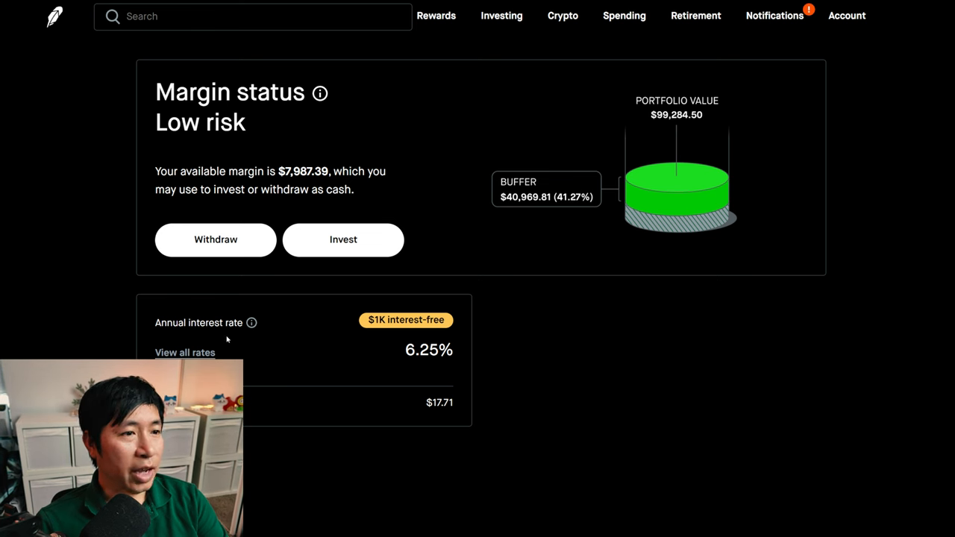
mouse_move(433, 367)
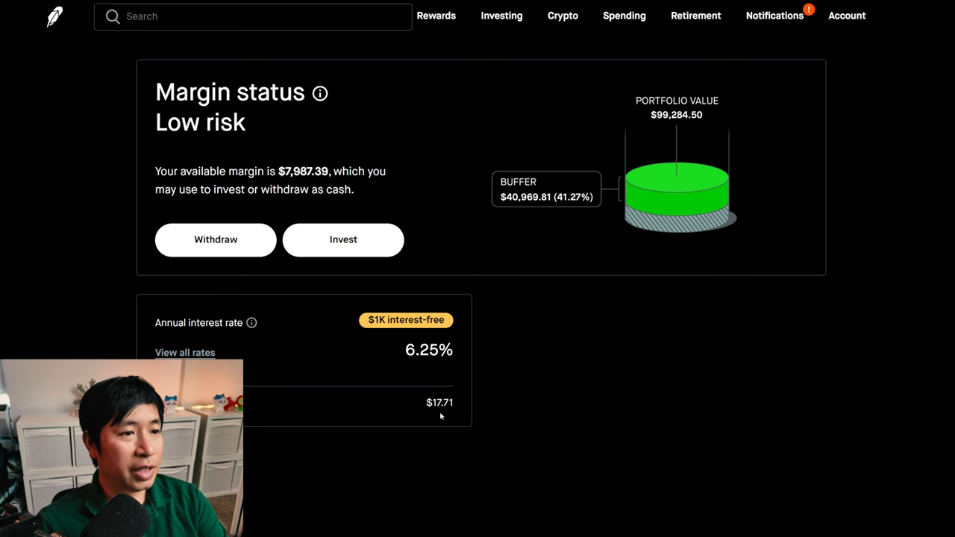
mouse_move(435, 415)
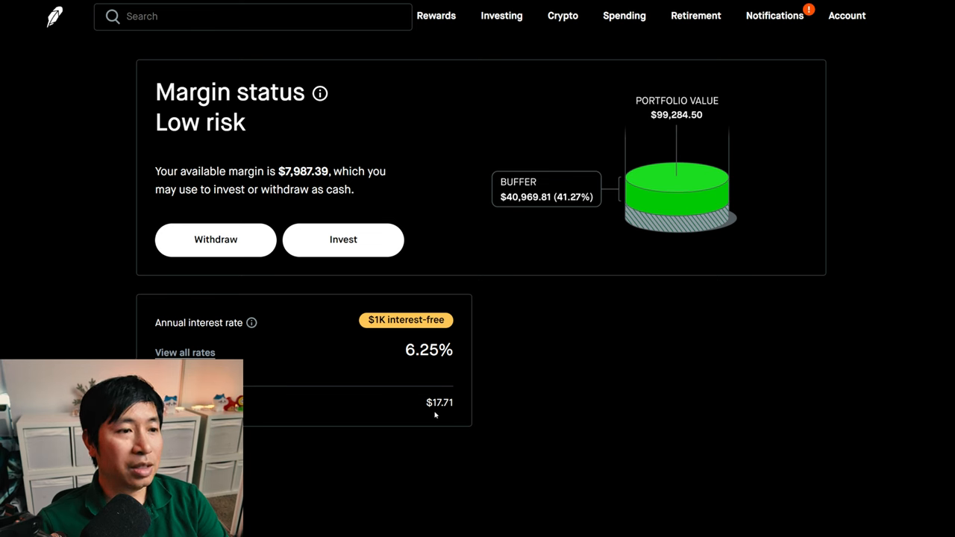
mouse_move(460, 417)
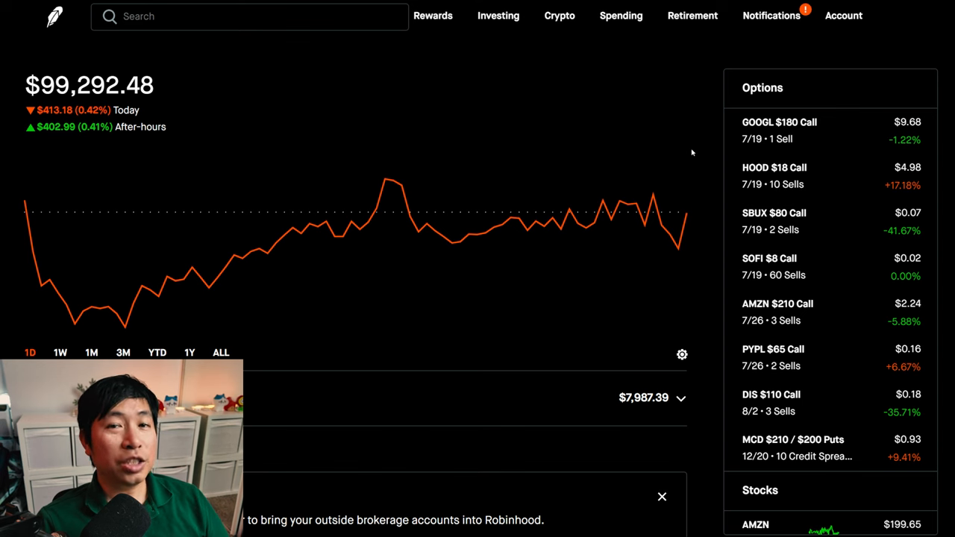
mouse_move(700, 147)
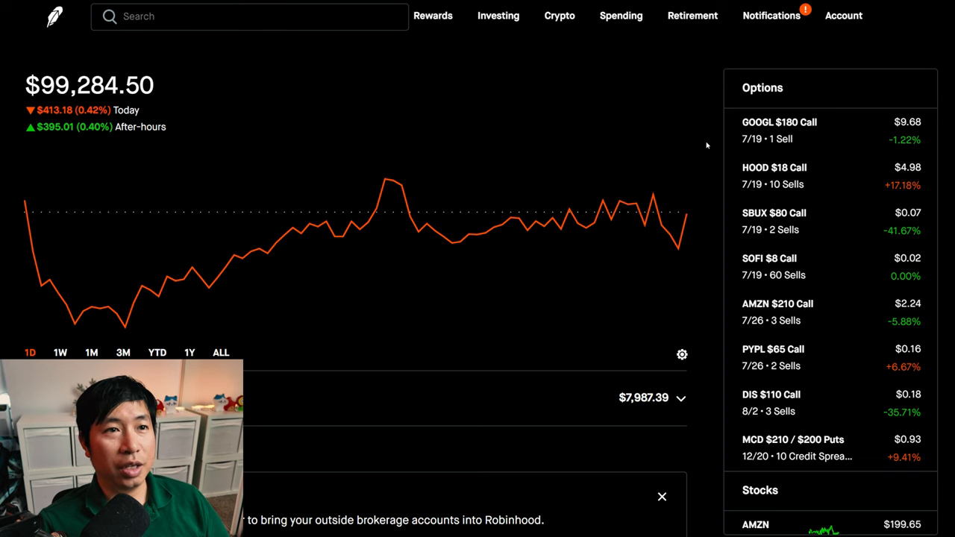
Search 'luv', open Southwest Airlines, and scroll to its 500-share market sell in History
left_click(249, 16)
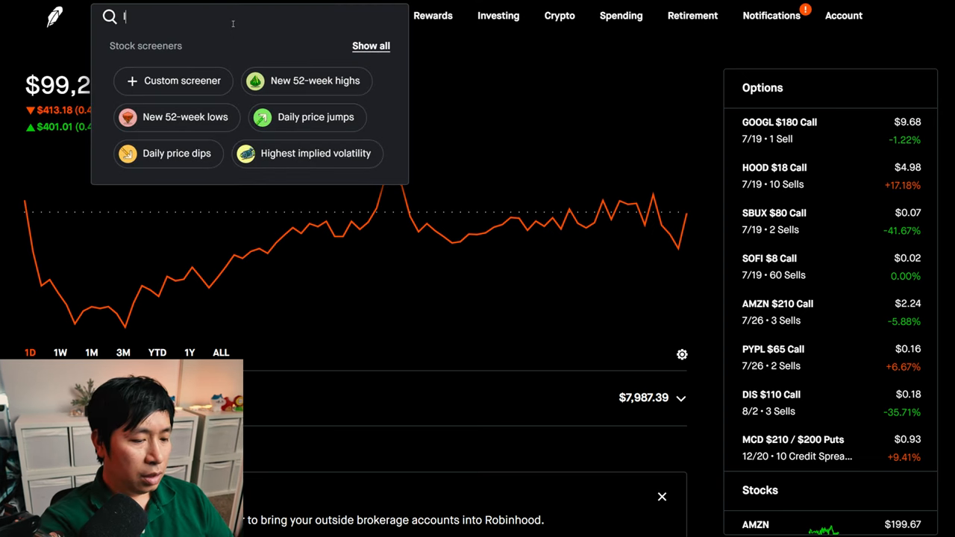
type("luv")
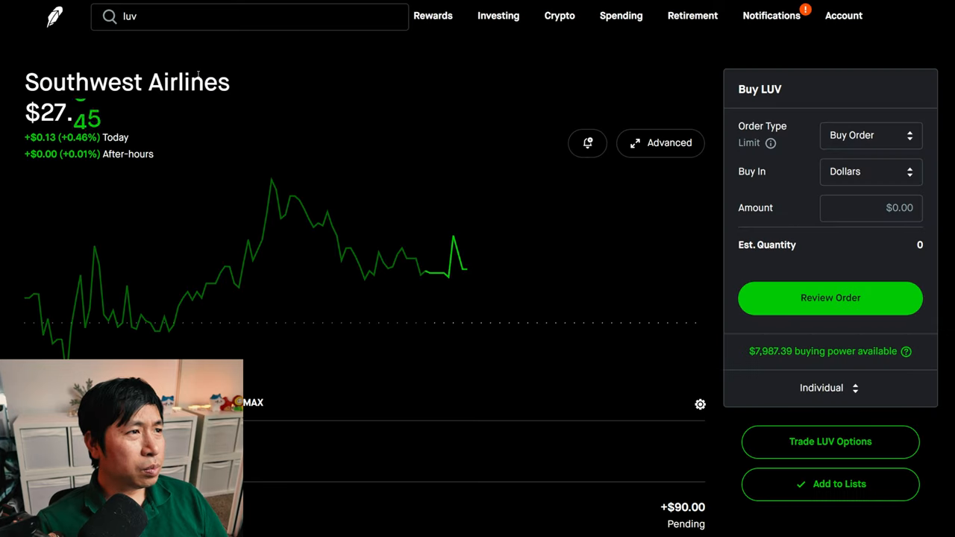
mouse_move(271, 107)
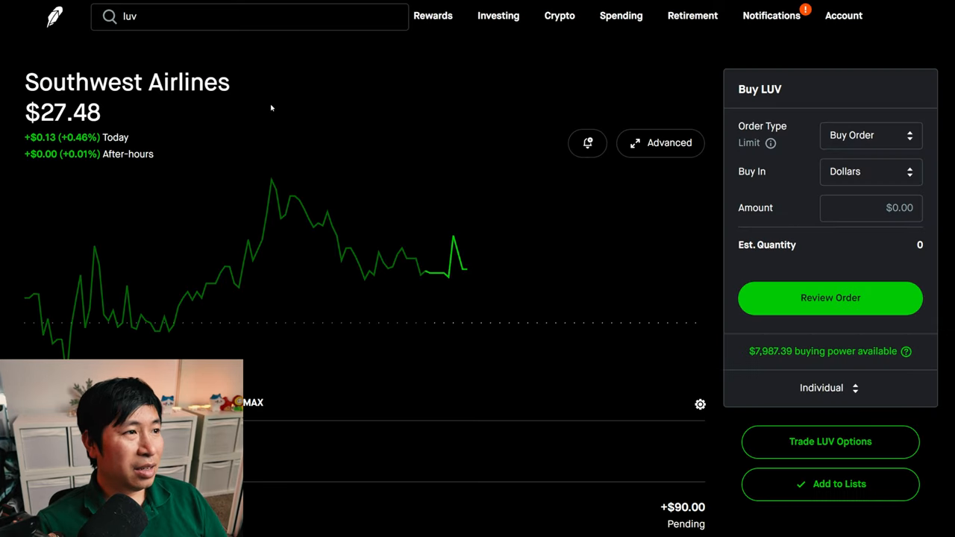
mouse_move(383, 140)
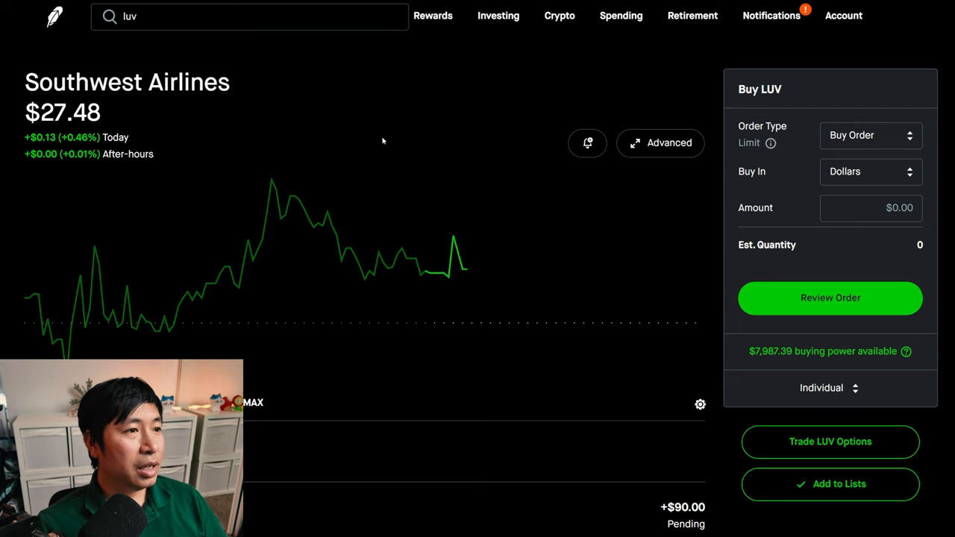
scroll("down", 3)
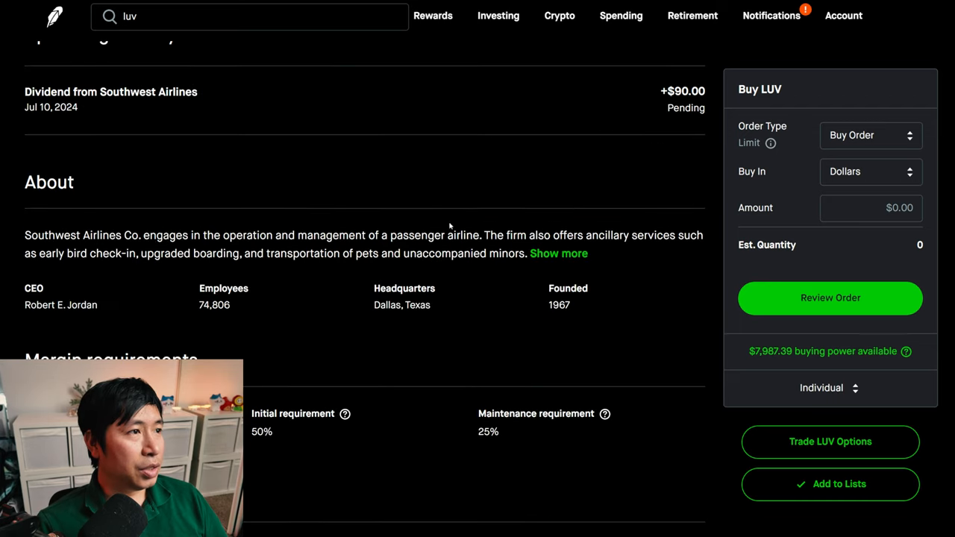
scroll("down", 3)
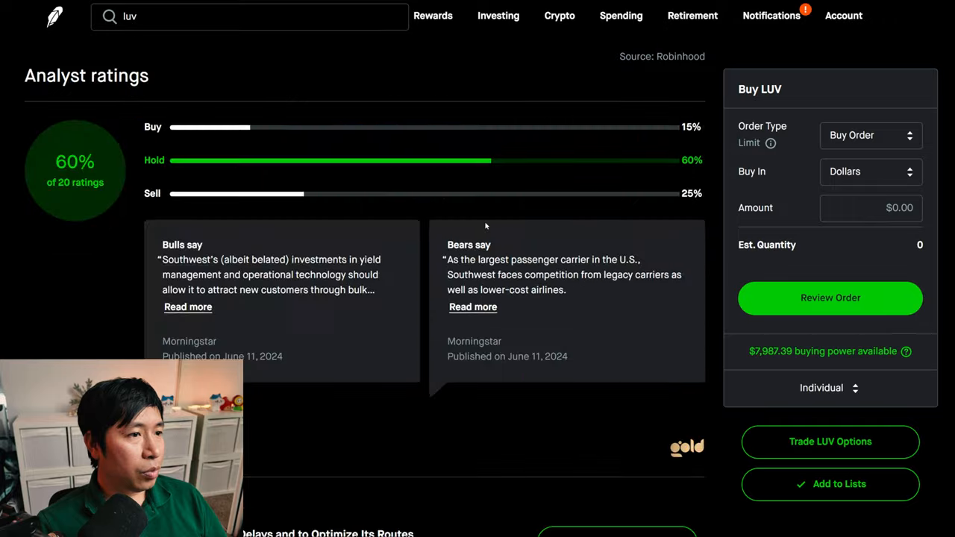
scroll("down", 3)
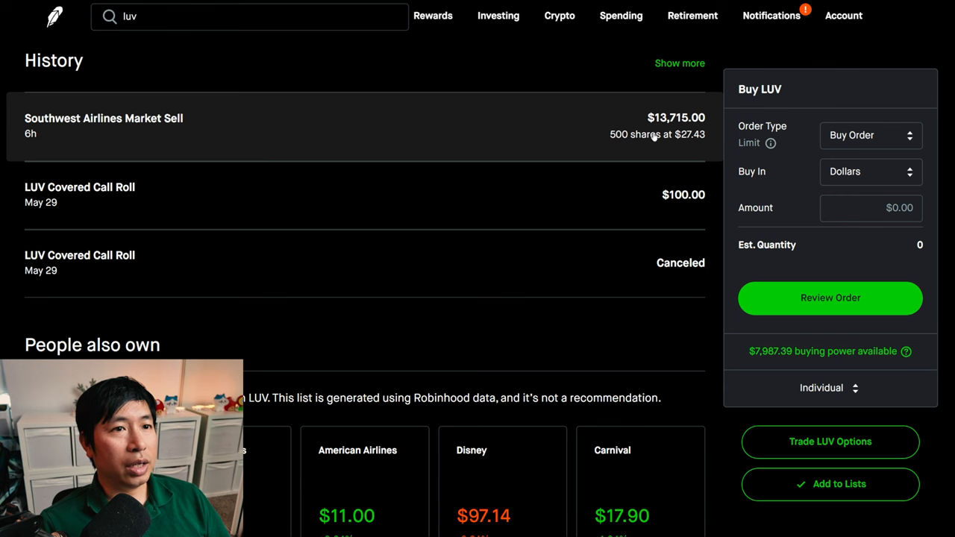
mouse_move(667, 146)
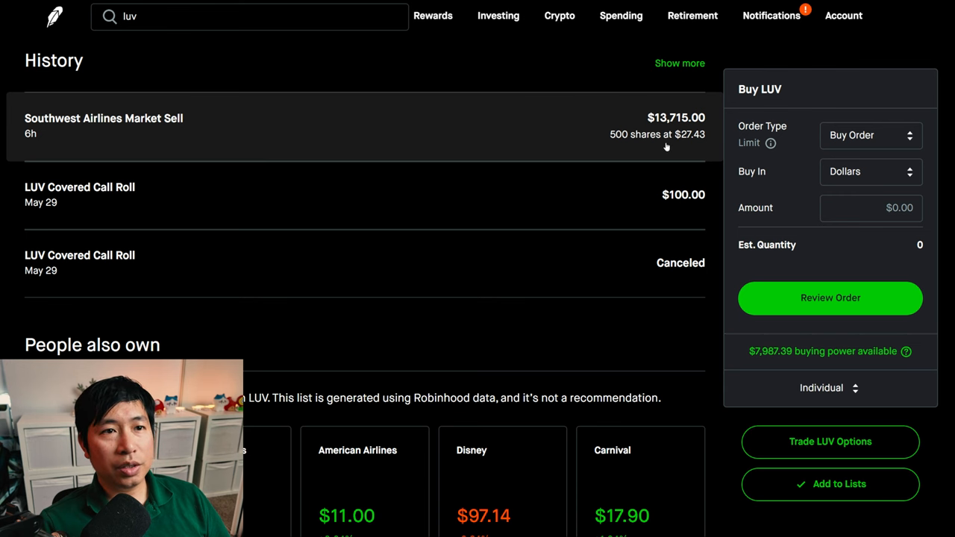
mouse_move(621, 127)
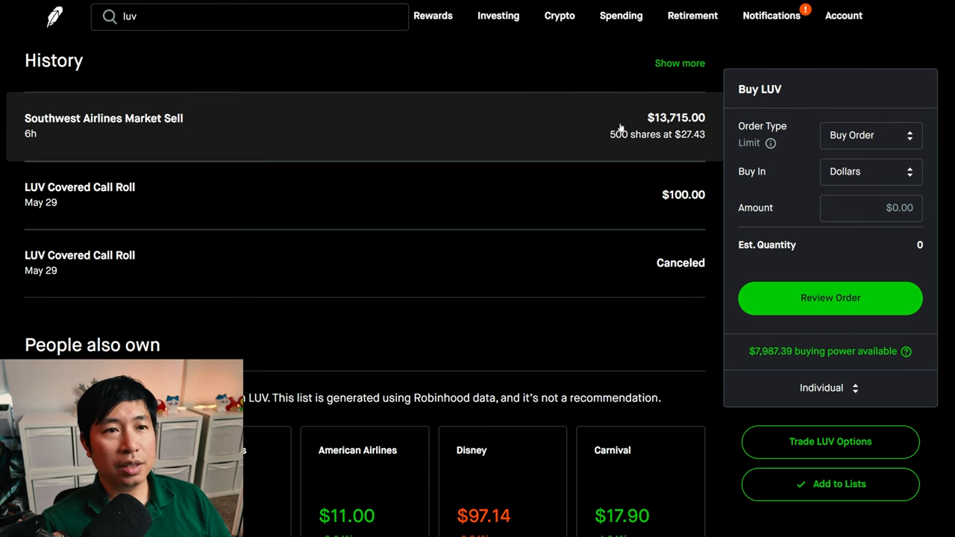
mouse_move(416, 115)
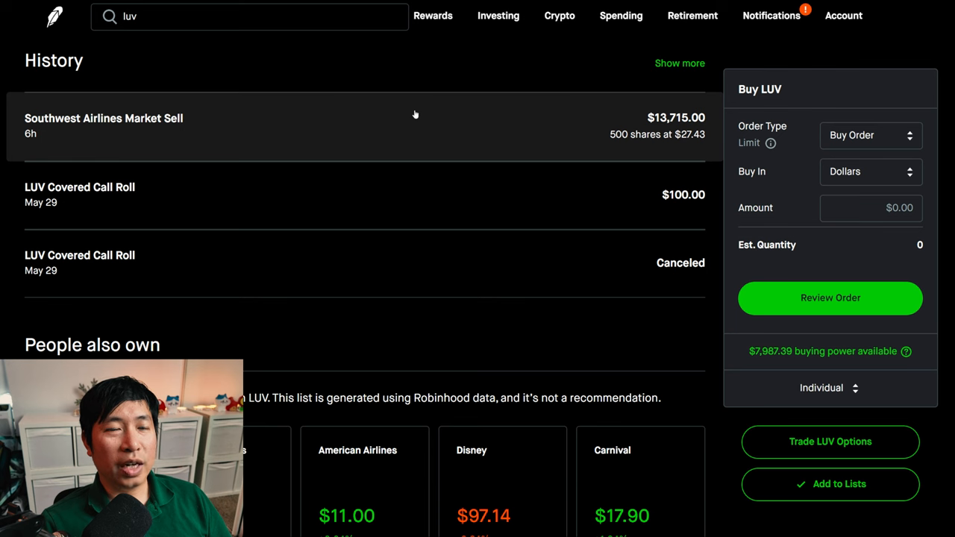
mouse_move(626, 144)
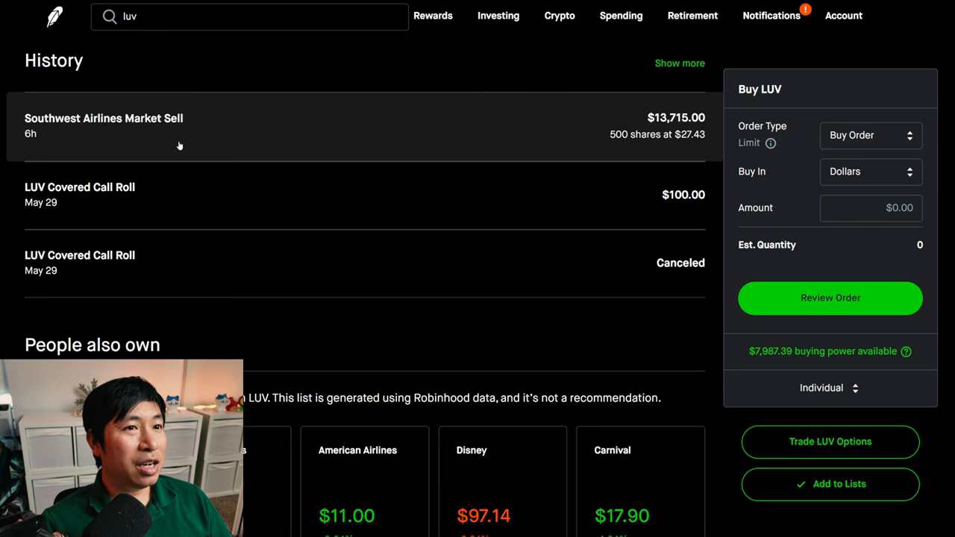
scroll("down", 3)
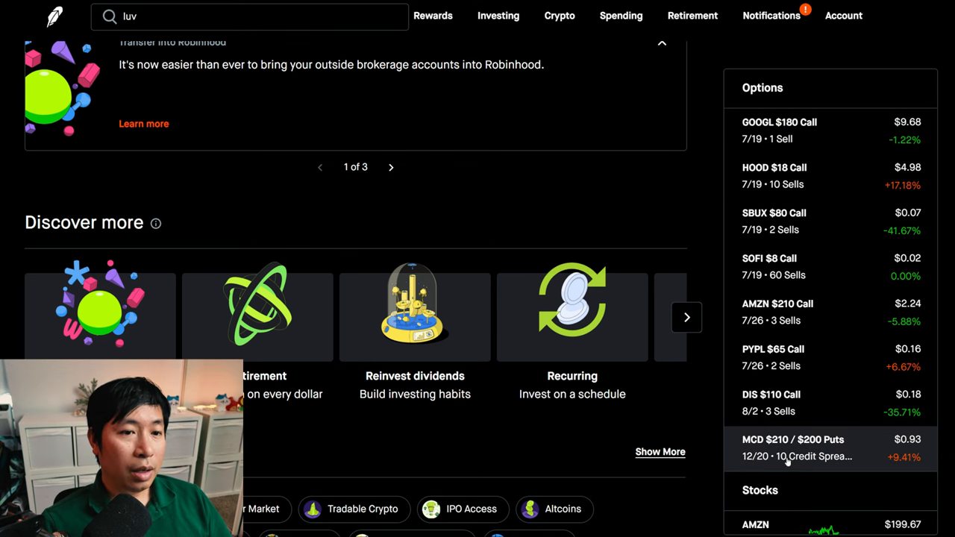
Open the MCD $210/$200 puts spread and scroll to its breakeven and return details
left_click(793, 448)
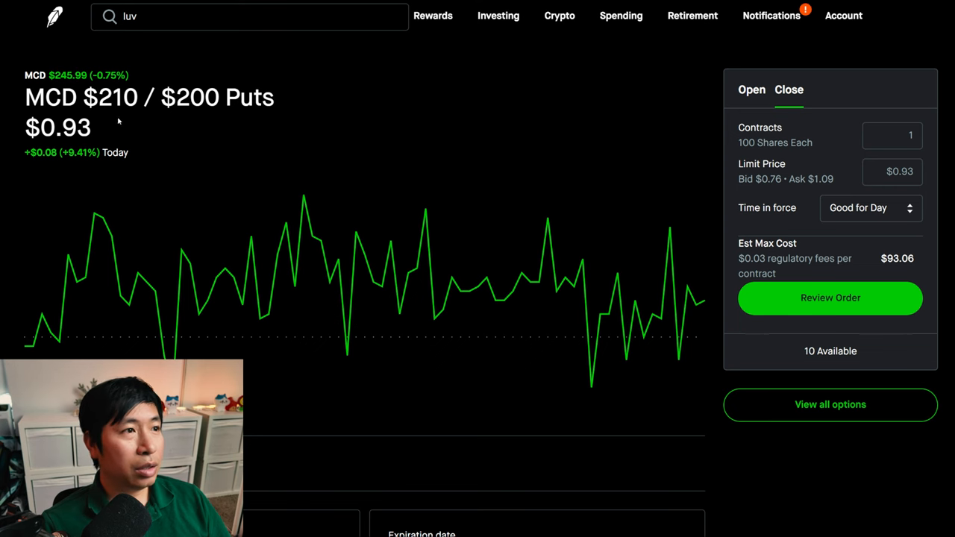
scroll("down", 3)
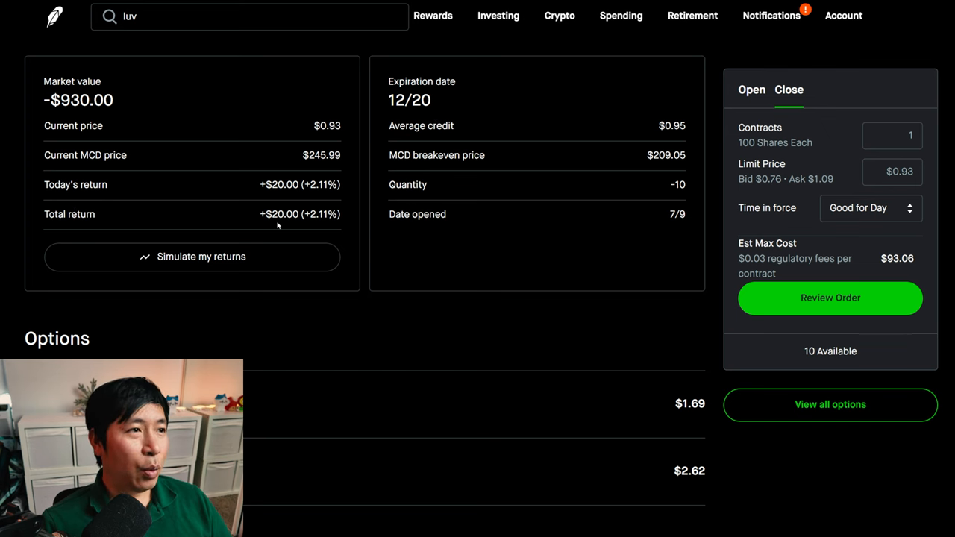
mouse_move(636, 138)
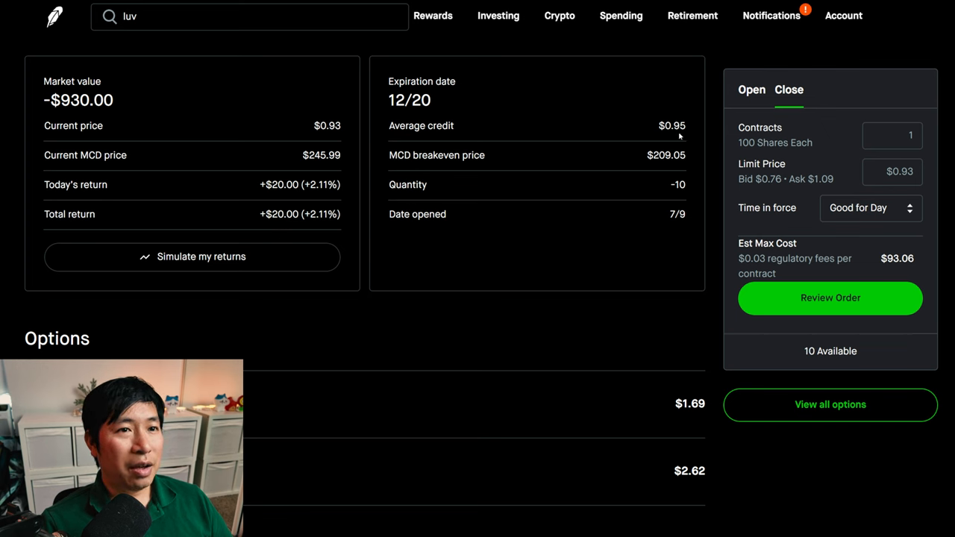
mouse_move(394, 138)
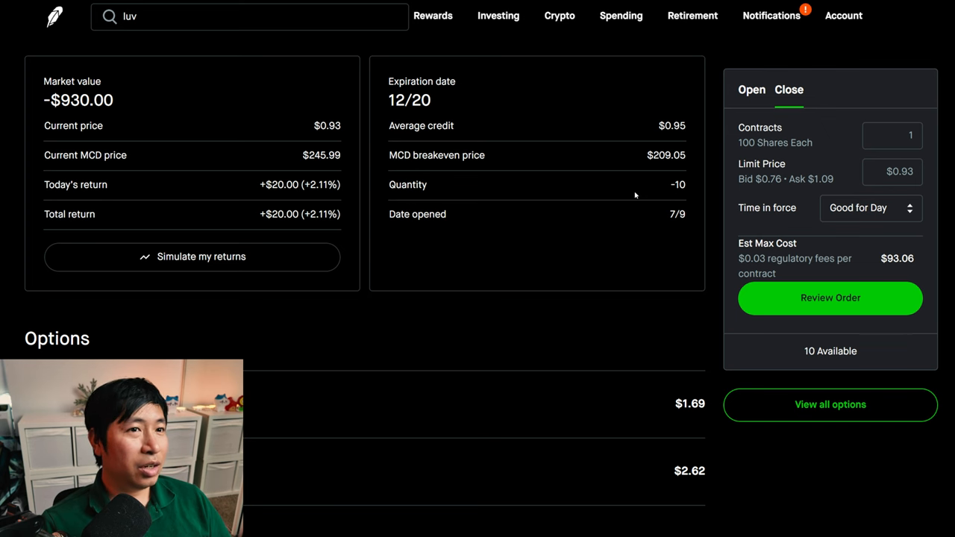
mouse_move(266, 155)
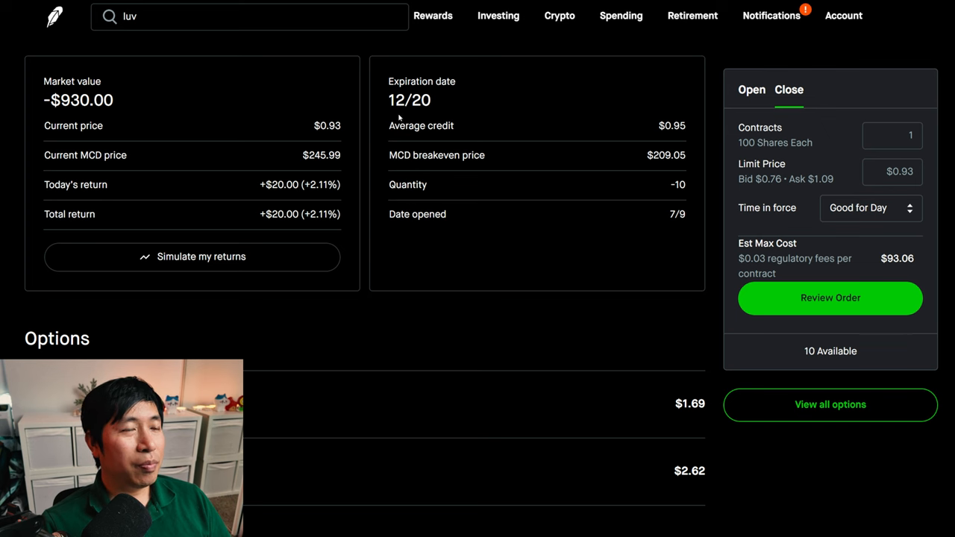
double_click(409, 100)
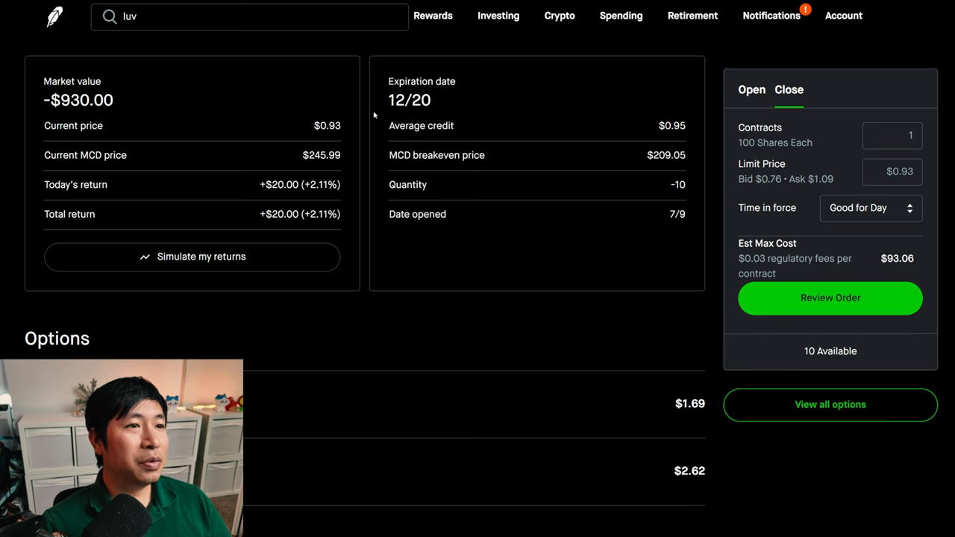
scroll("down", 3)
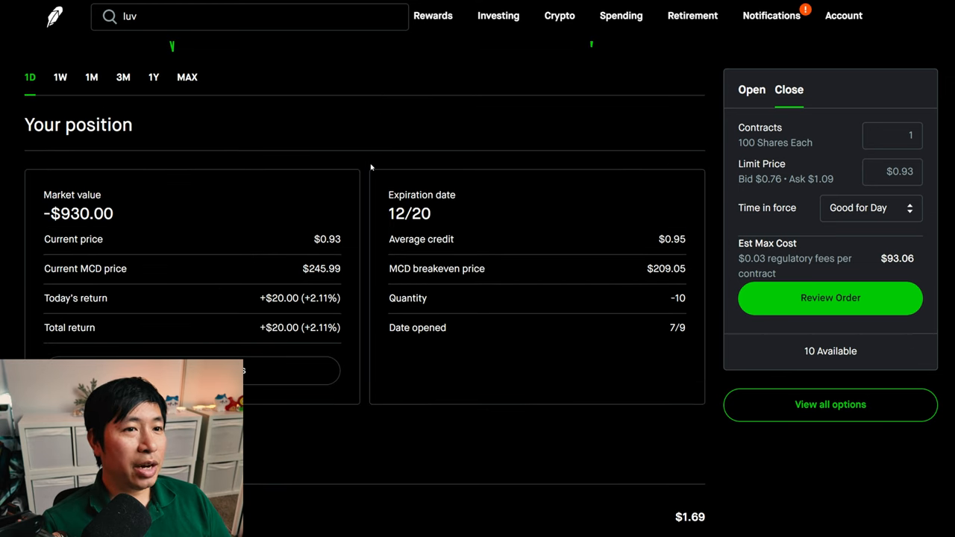
scroll("down", 3)
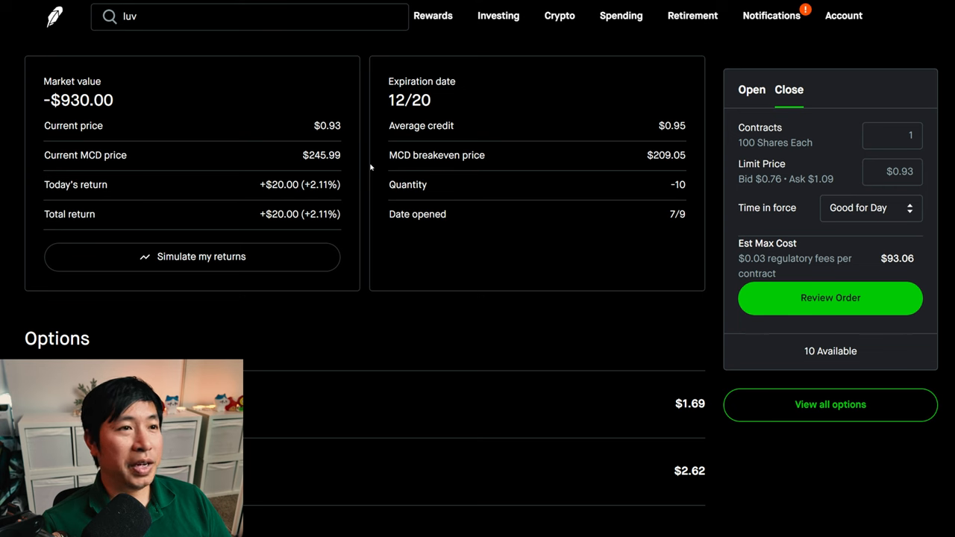
mouse_move(366, 211)
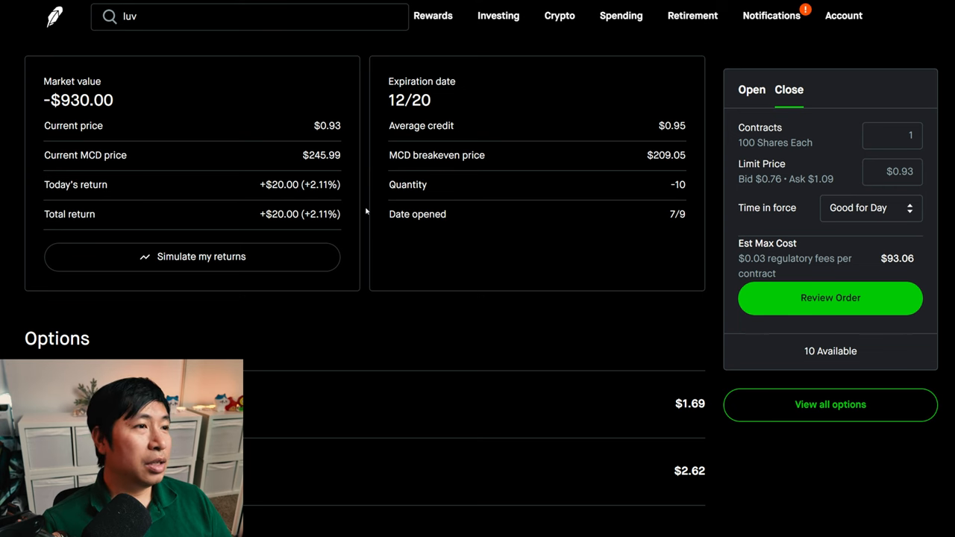
scroll("down", 3)
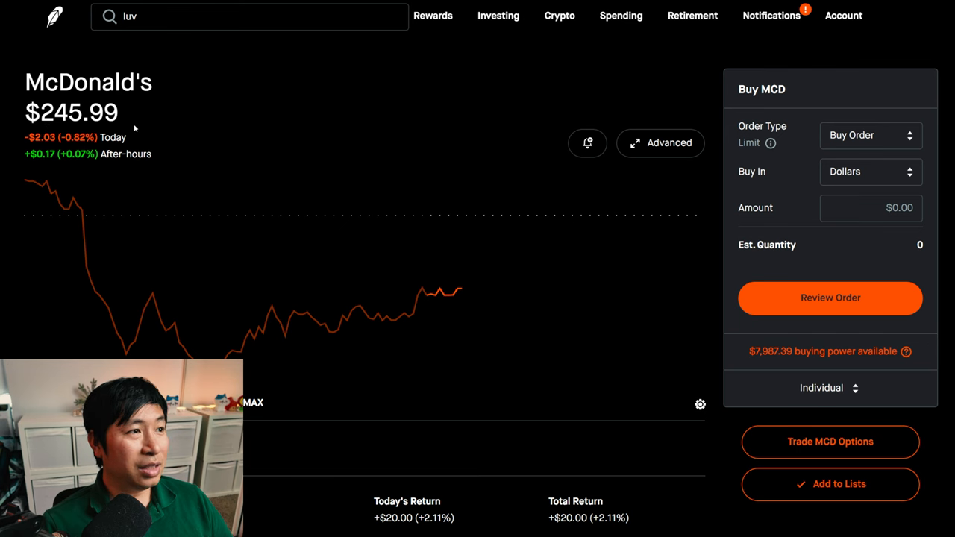
mouse_move(267, 128)
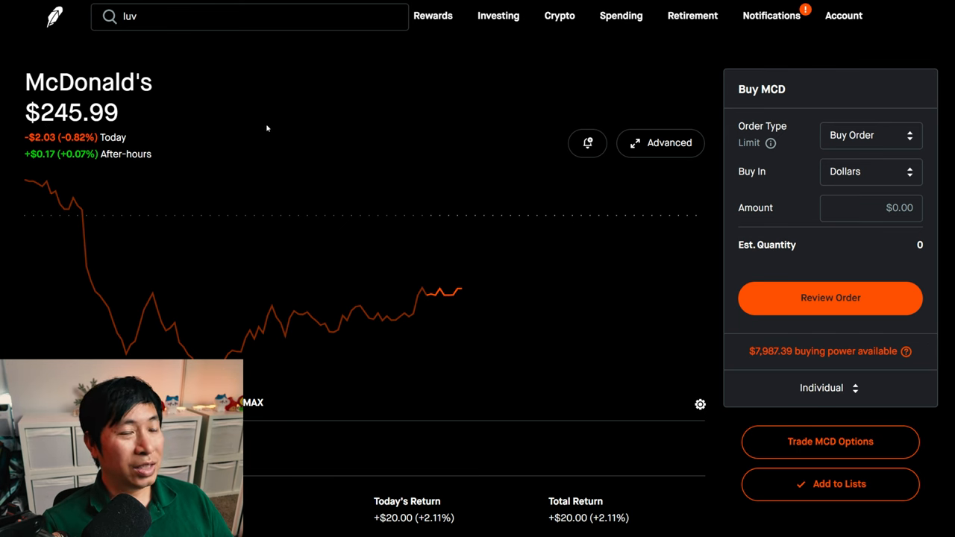
mouse_move(221, 129)
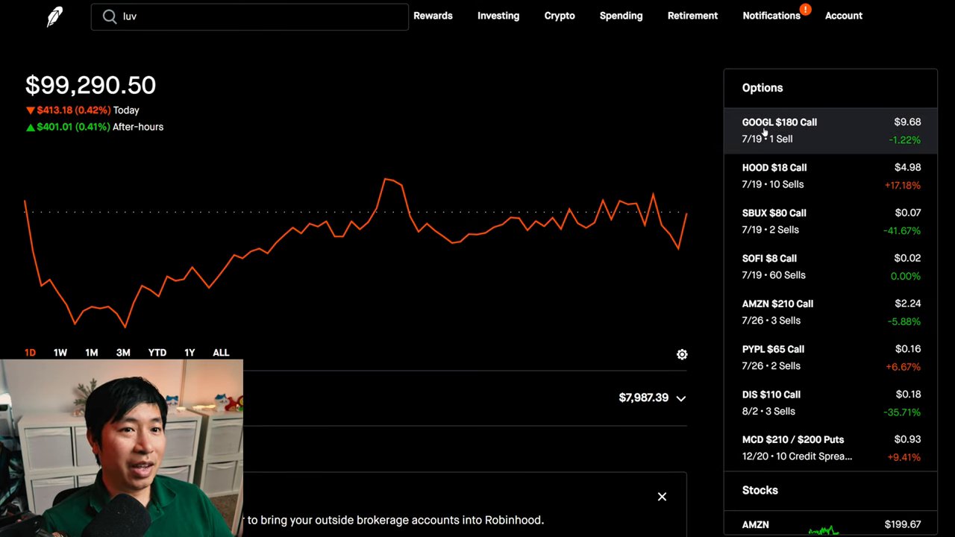
mouse_move(818, 448)
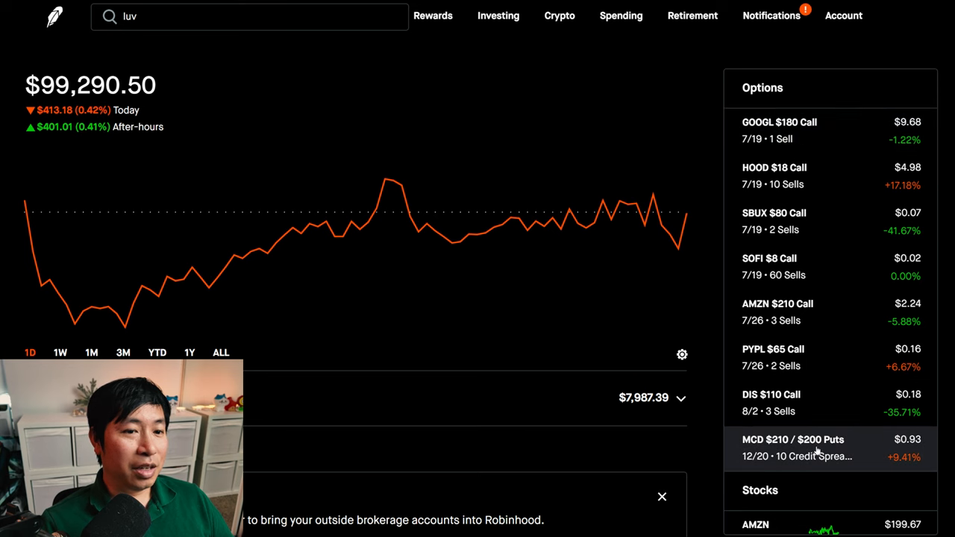
Open the MCD $210/$200 puts spread page, briefly highlighting the 210 strike price
left_click(793, 448)
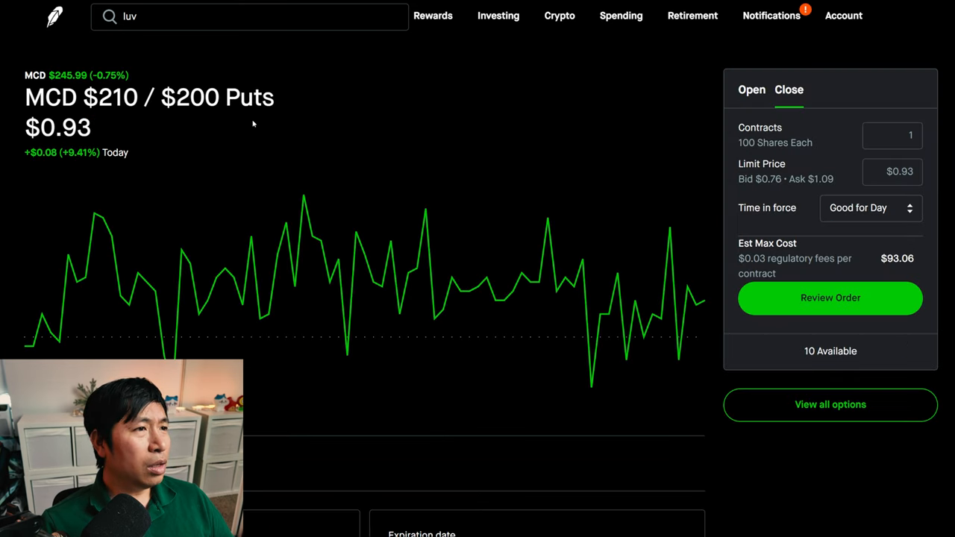
mouse_move(116, 119)
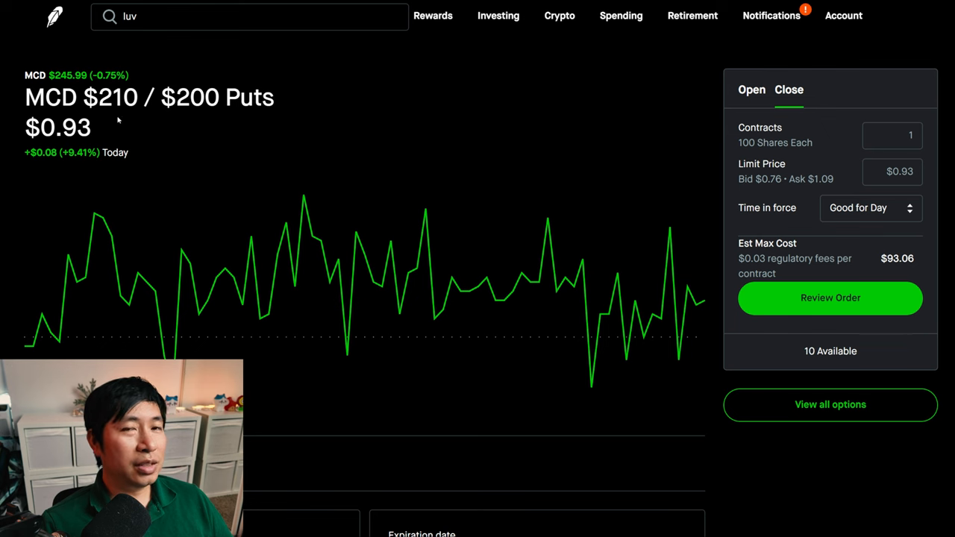
double_click(117, 97)
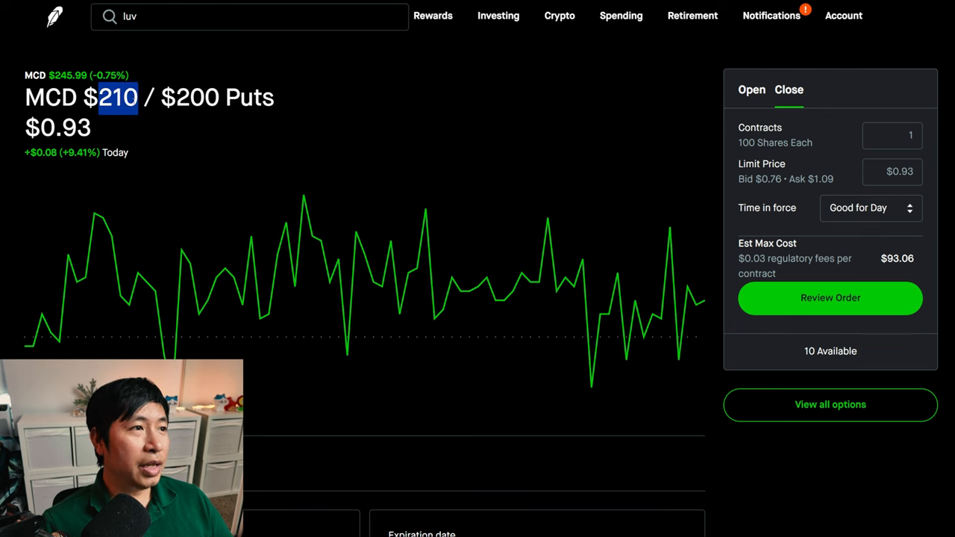
left_click(279, 126)
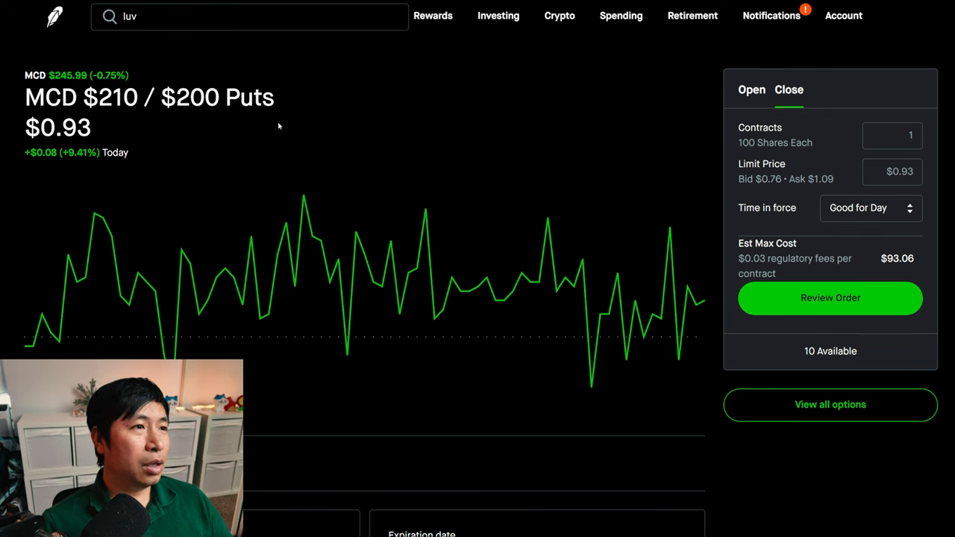
mouse_move(259, 130)
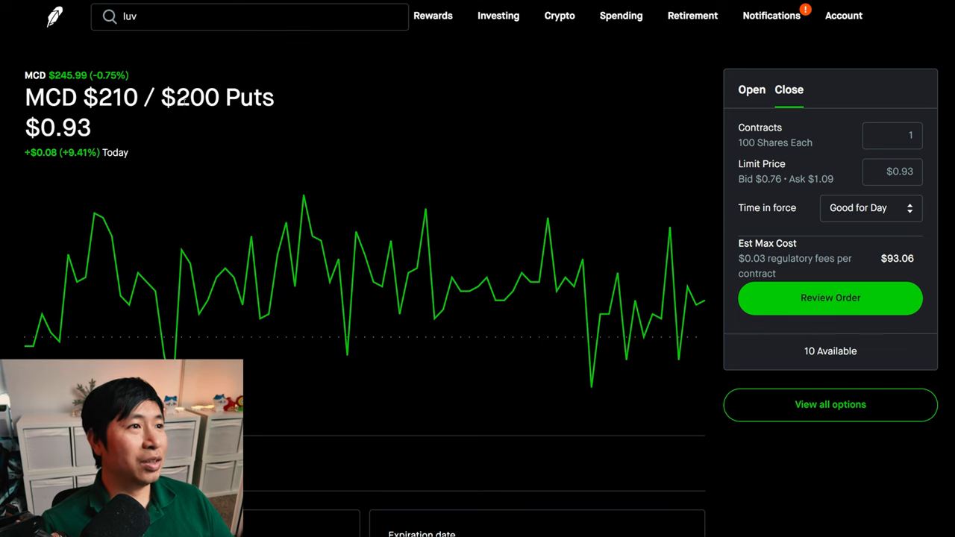
mouse_move(223, 125)
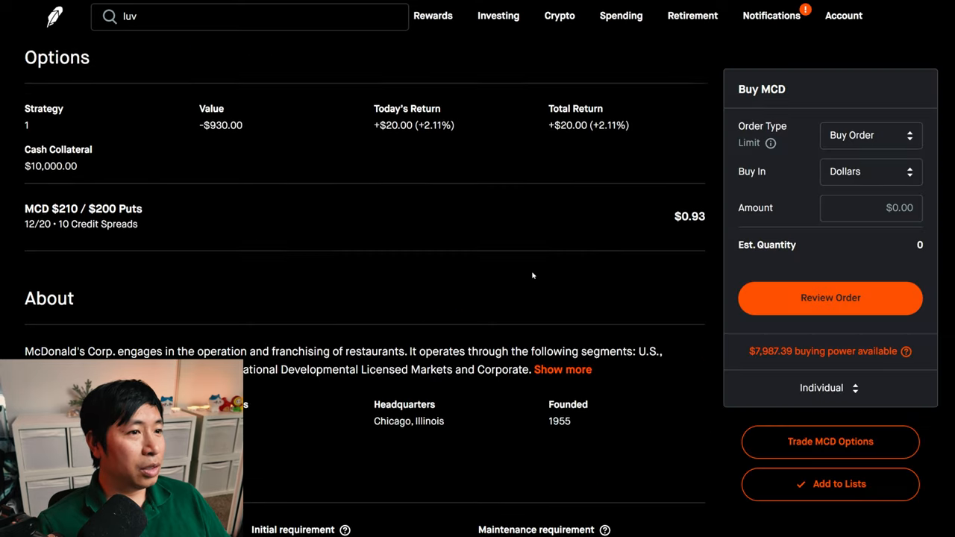
Scroll the McDonald's page through Trading Trends, Research report, History and Key statistics
scroll("down", 3)
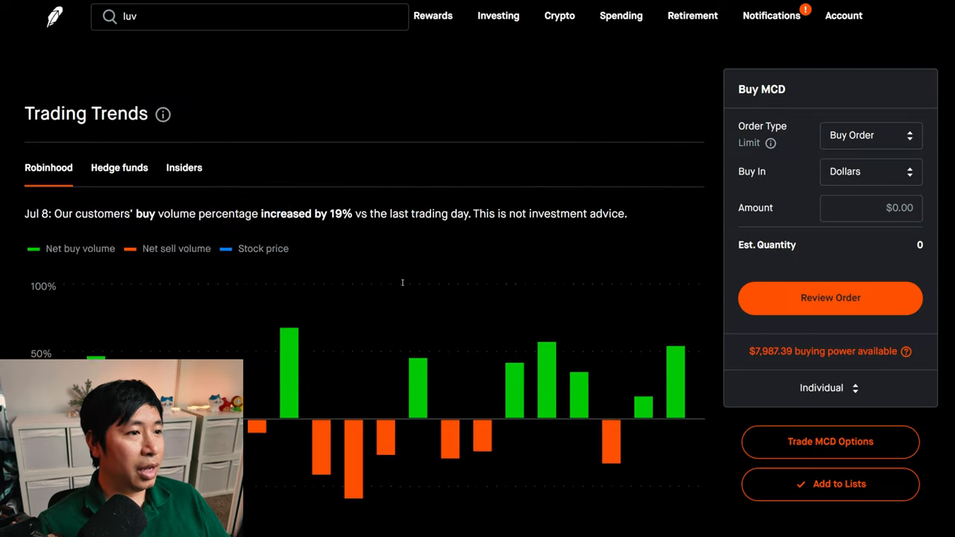
scroll("down", 3)
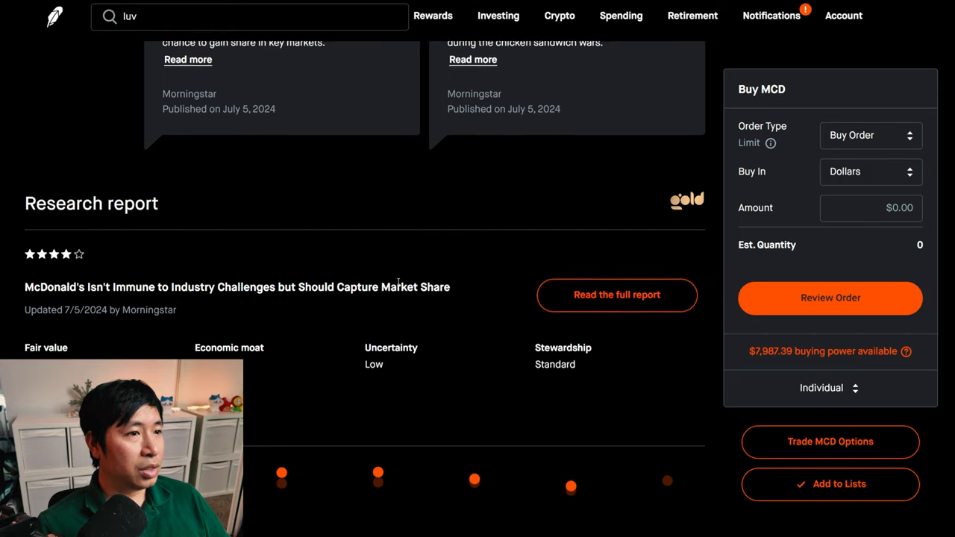
scroll("down", 3)
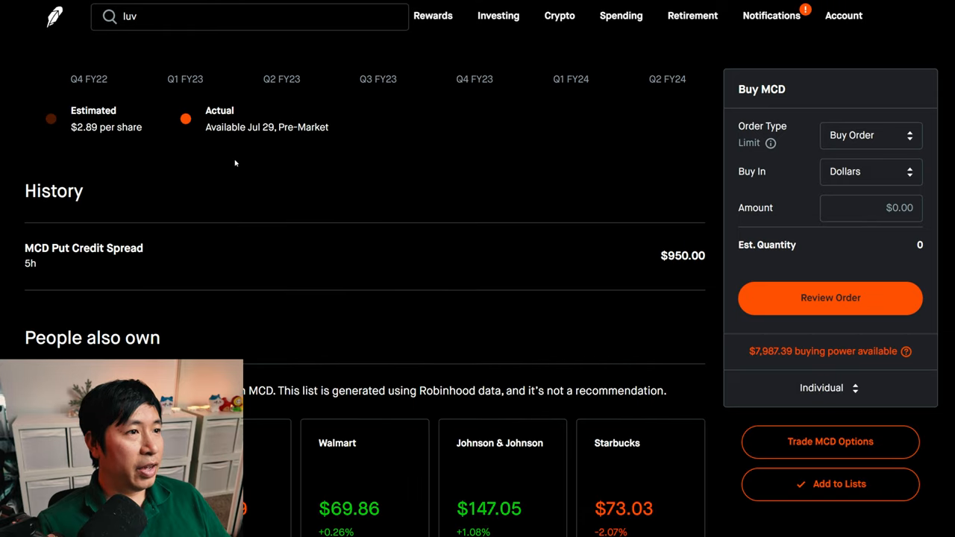
mouse_move(302, 144)
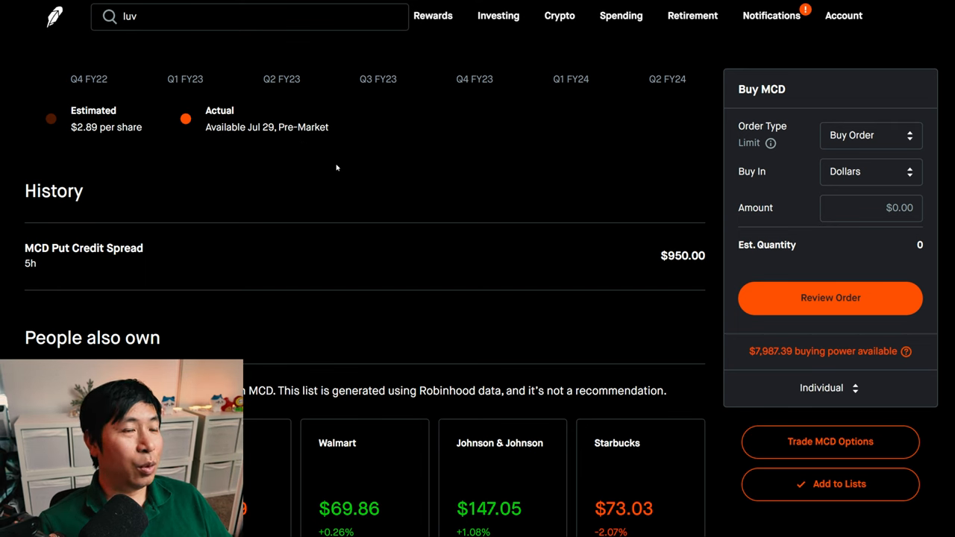
mouse_move(483, 223)
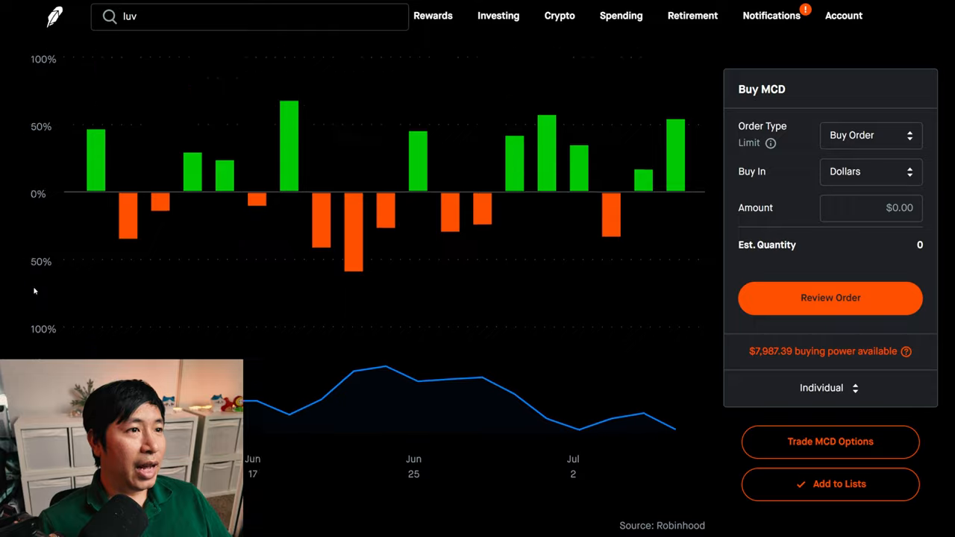
scroll("down", 3)
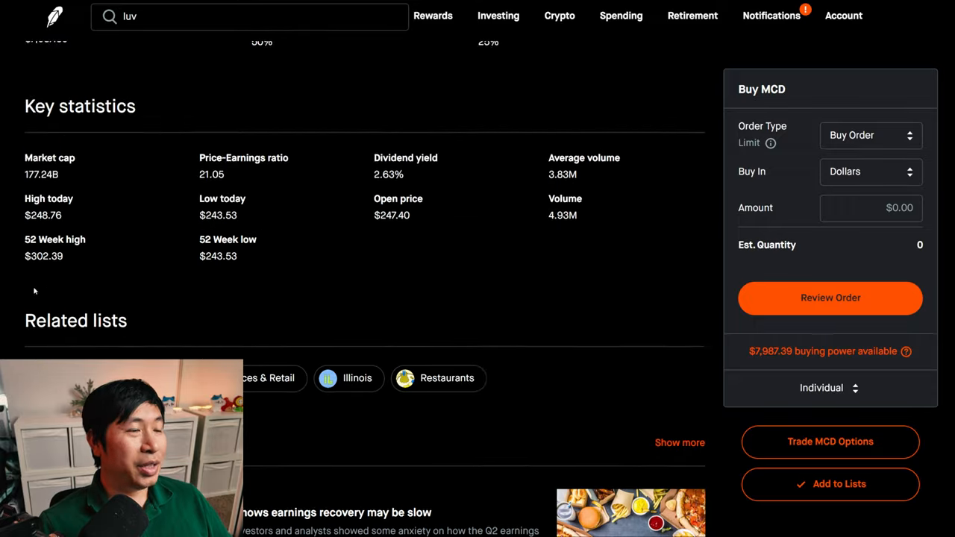
scroll("up", 3)
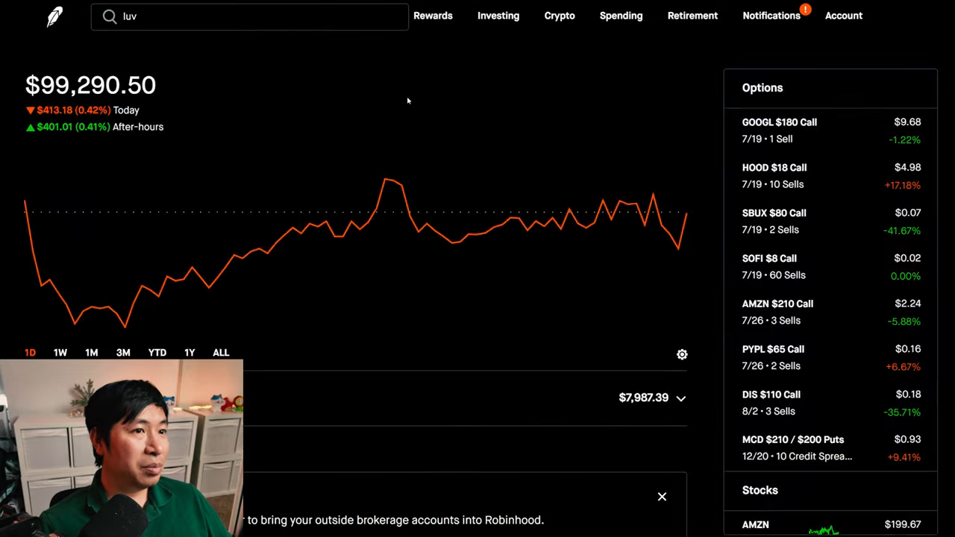
mouse_move(626, 135)
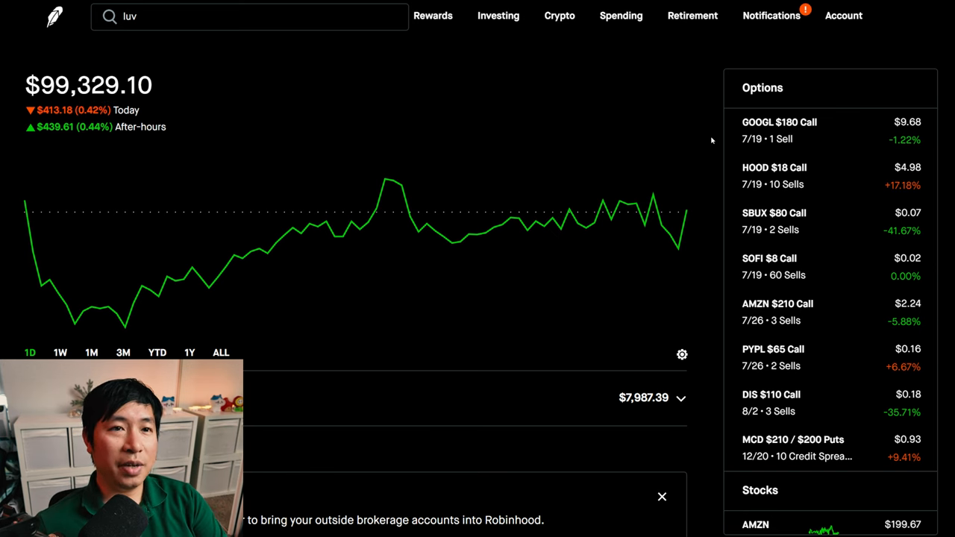
mouse_move(817, 144)
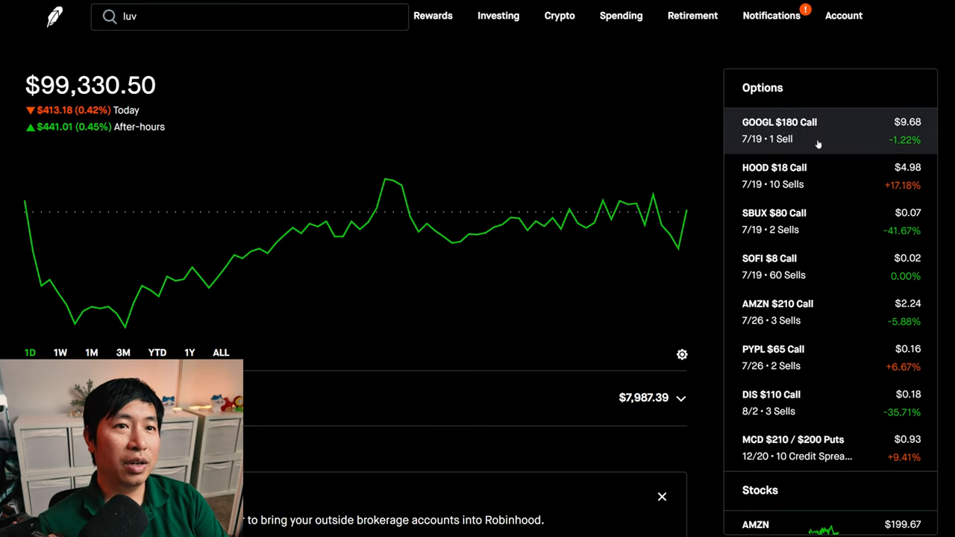